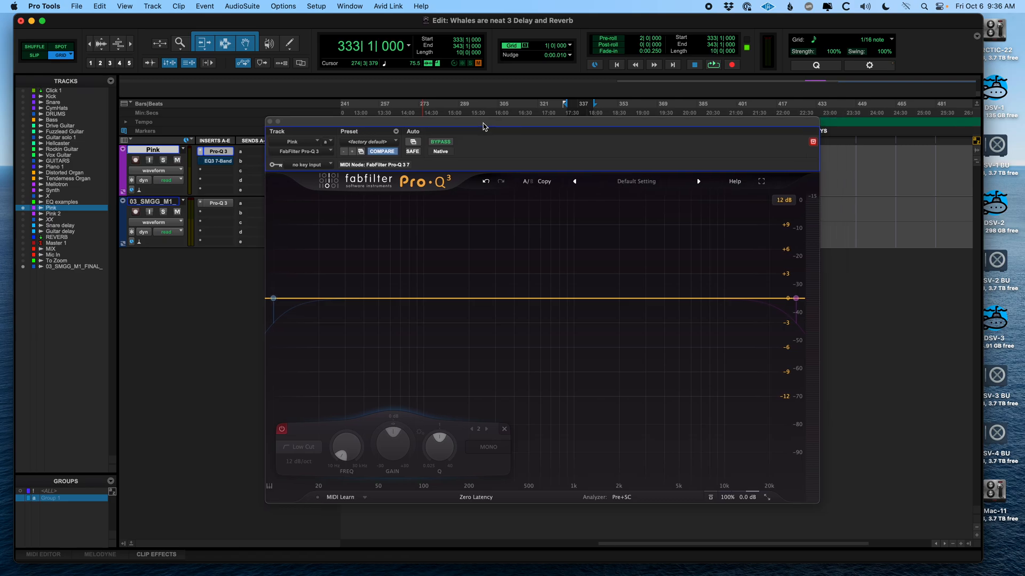
mouse_move(482, 137)
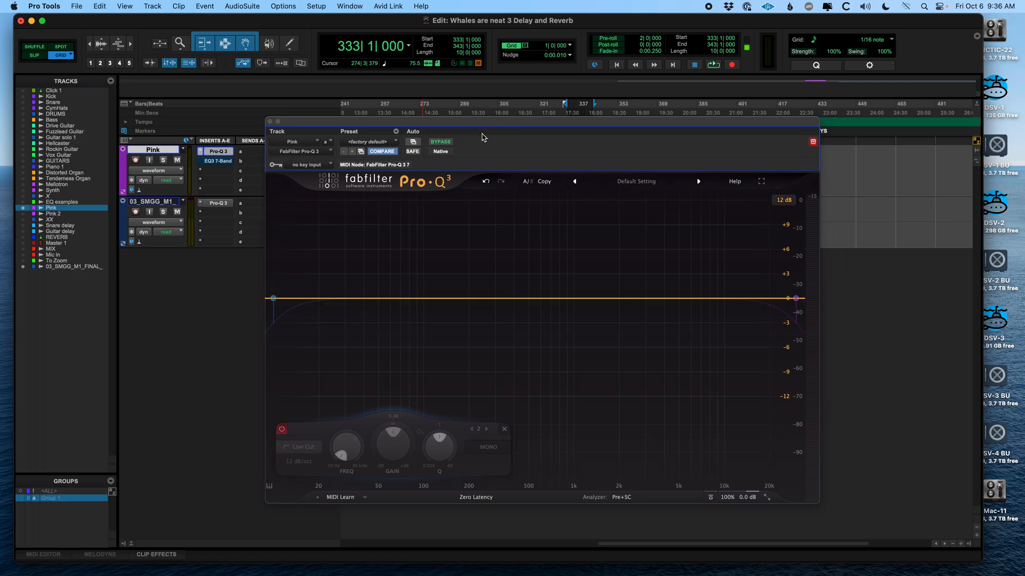
mouse_move(486, 152)
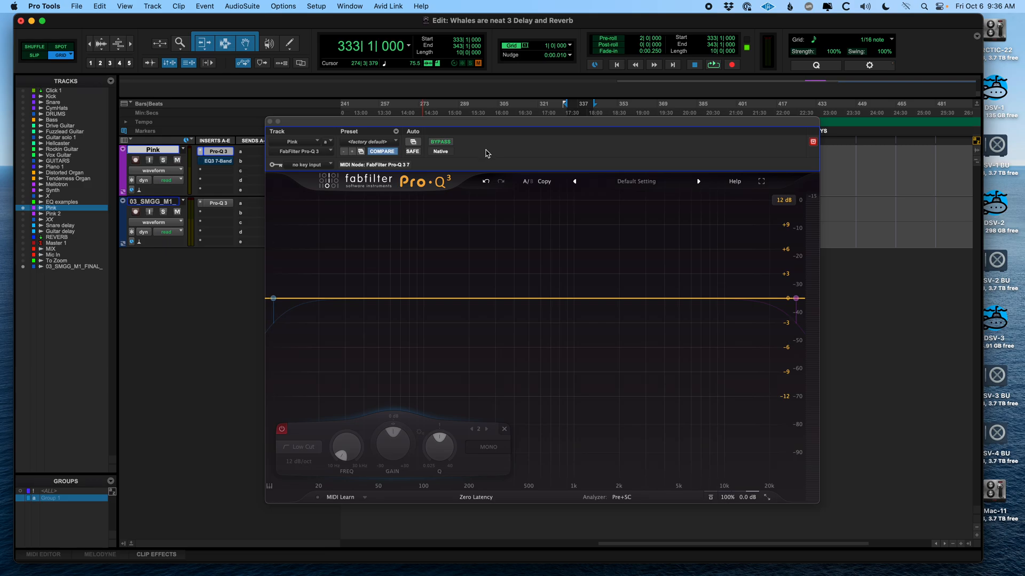
mouse_move(457, 154)
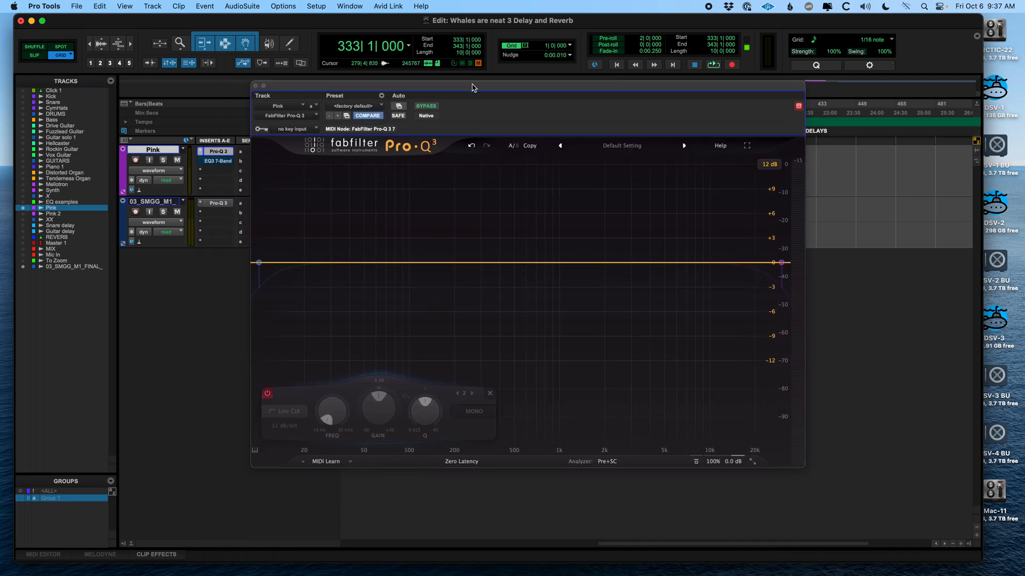
- Reposition the Pro-Q 3 window and enable the Pink track's low-cut band near 59 Hz
left_click_drag(473, 87, 559, 96)
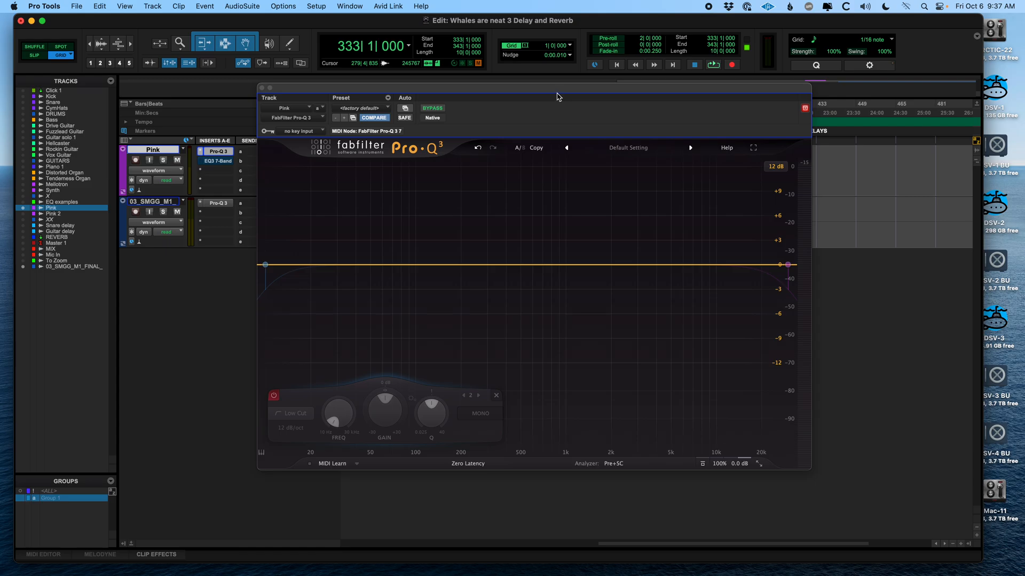
mouse_move(553, 92)
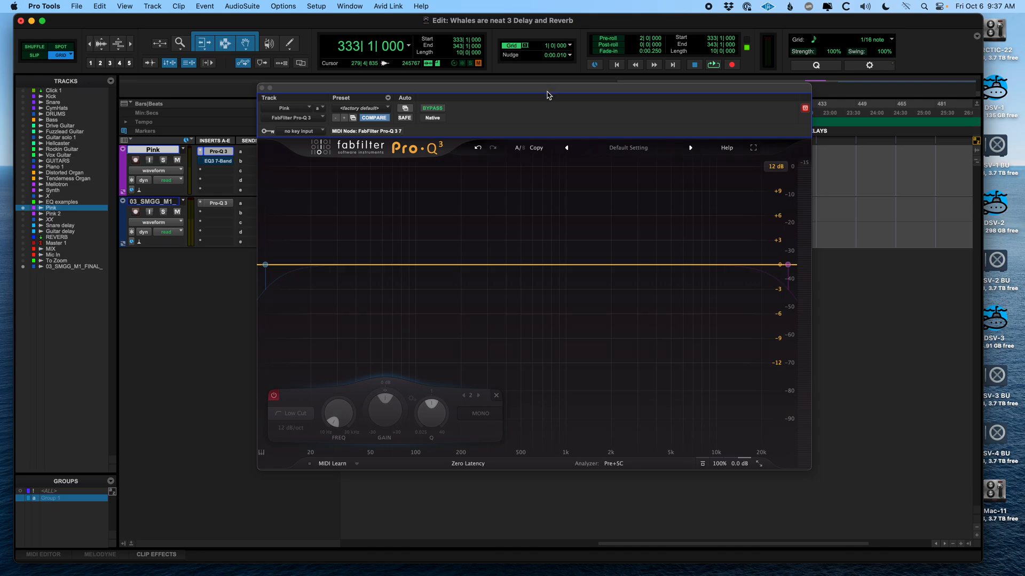
mouse_move(543, 92)
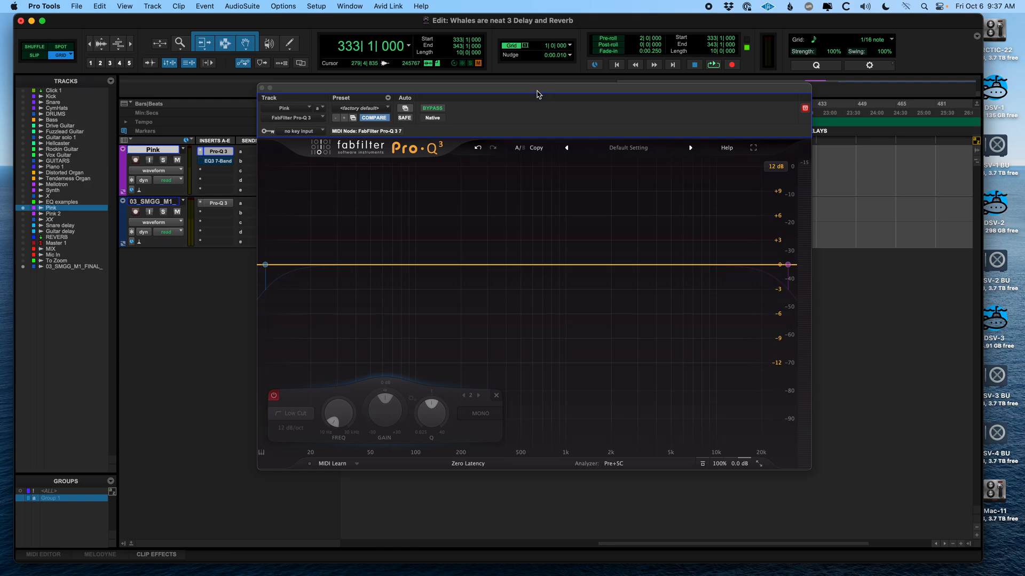
mouse_move(533, 90)
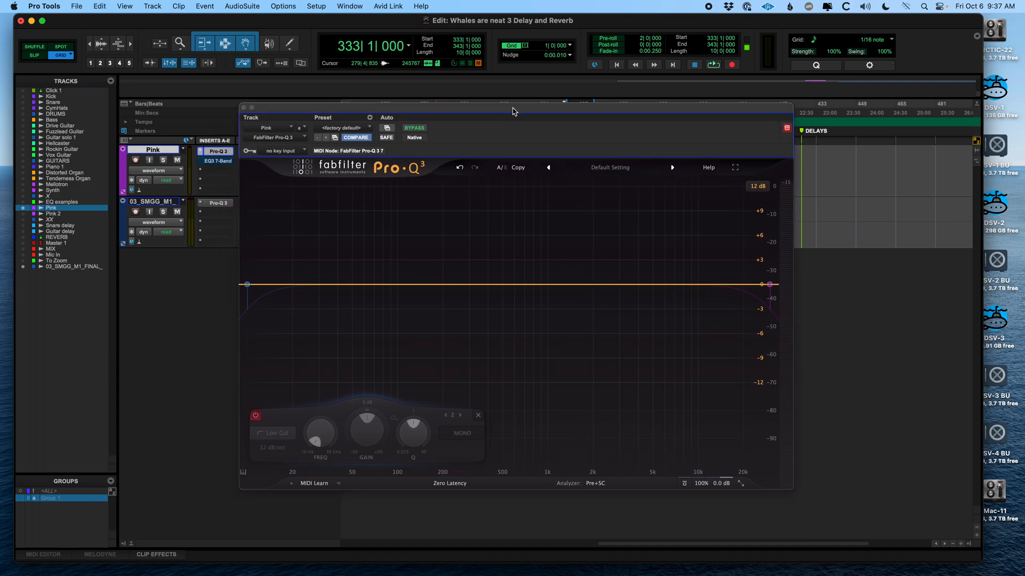
left_click_drag(514, 109, 563, 47)
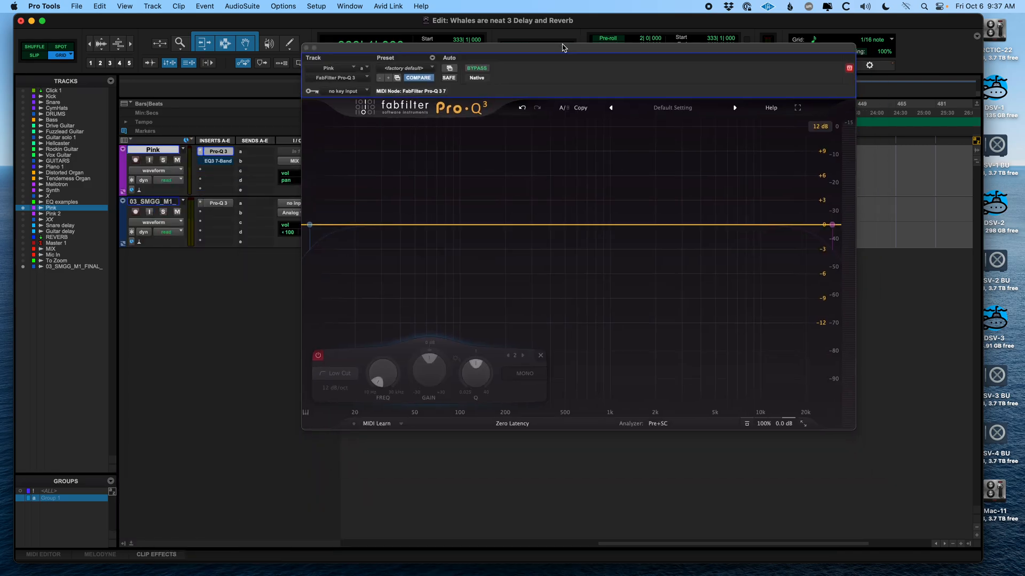
left_click_drag(563, 47, 541, 81)
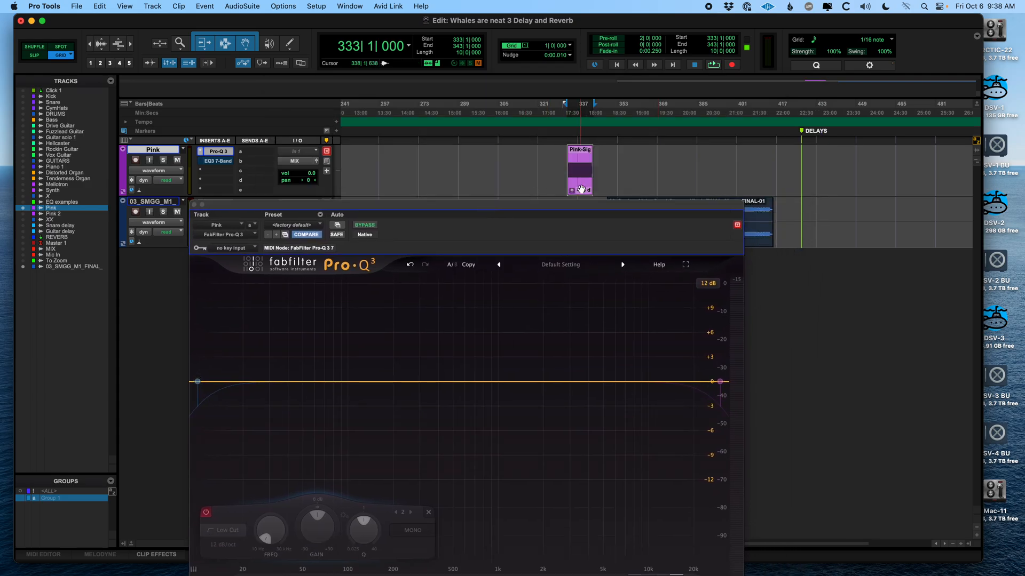
left_click(712, 65)
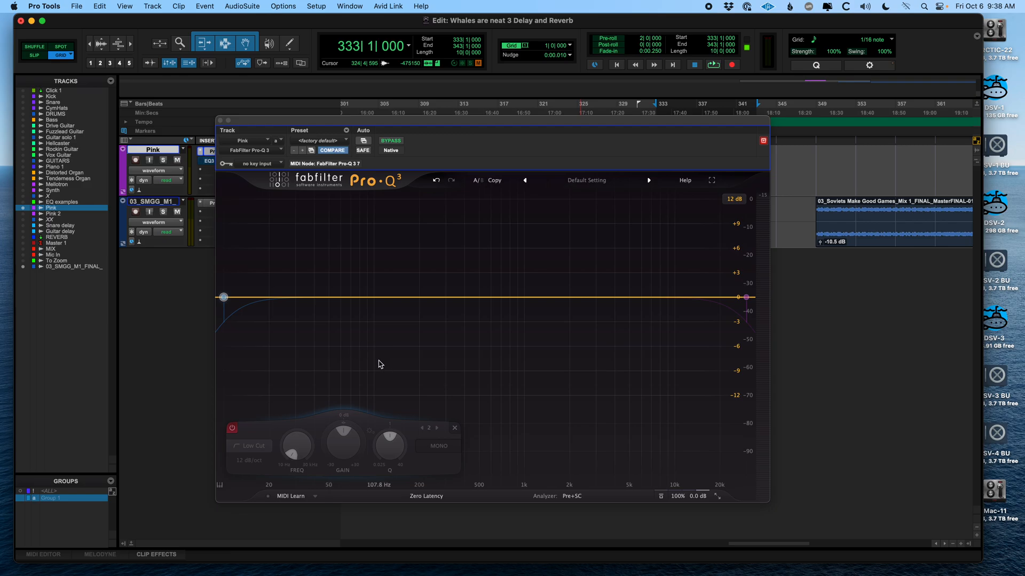
left_click(223, 297)
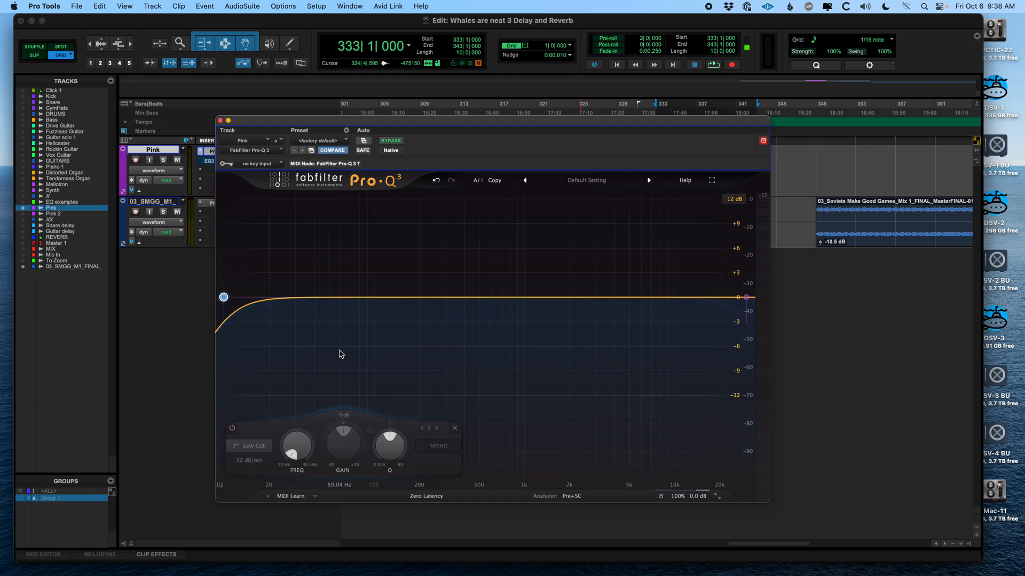
mouse_move(663, 375)
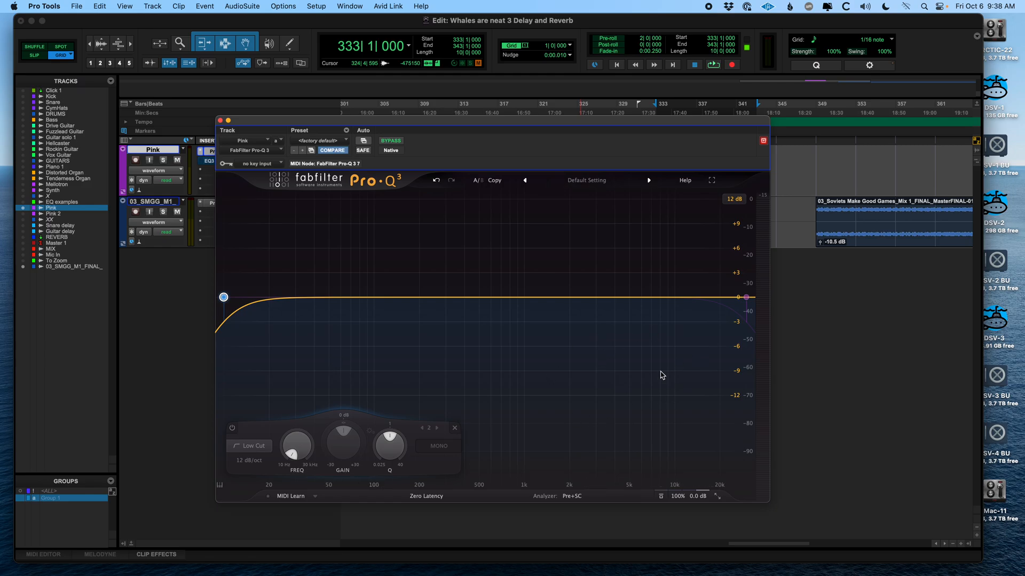
mouse_move(509, 337)
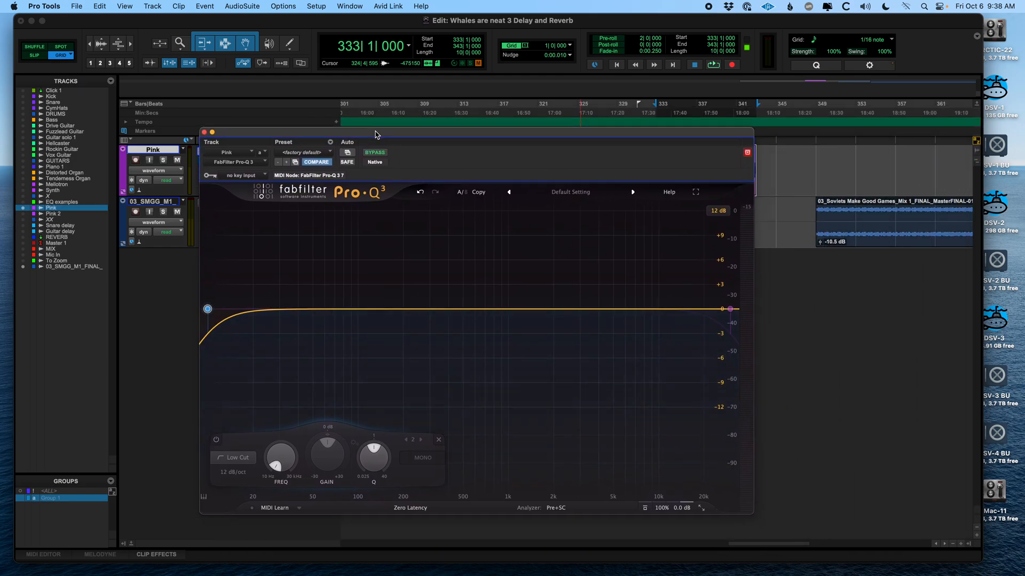
- Play the pink noise and sweep its low cut up through 280 Hz to about 630 Hz and beyond
left_click(280, 457)
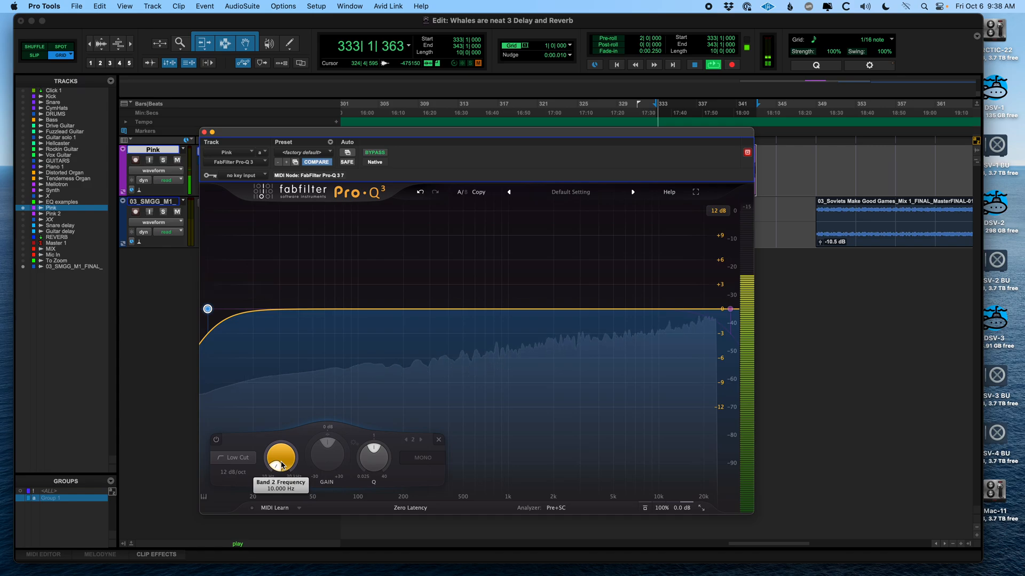
left_click_drag(207, 308, 425, 308)
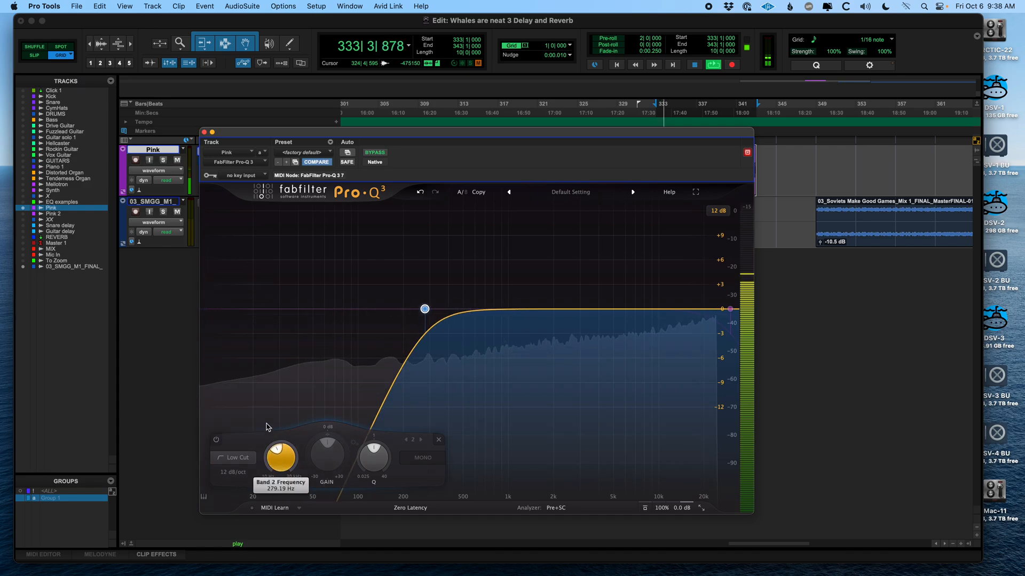
left_click_drag(424, 308, 478, 308)
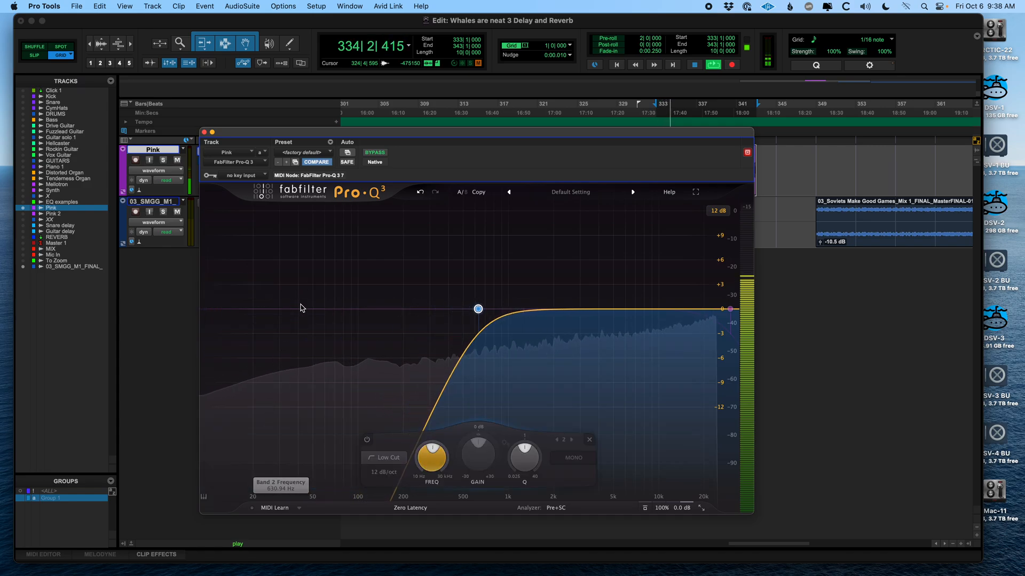
left_click_drag(478, 308, 681, 308)
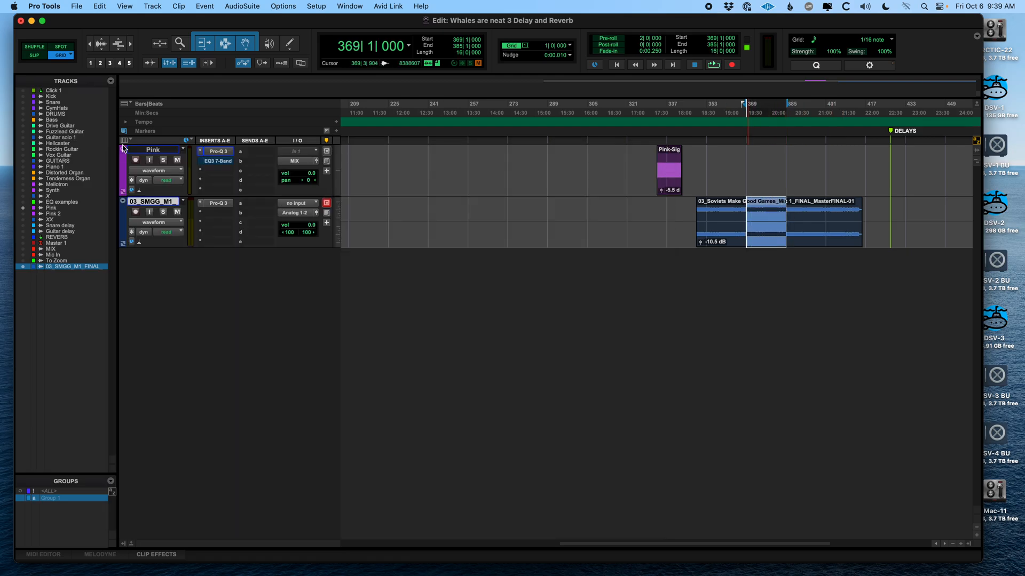
- Open 03_SMGG's Pro-Q 3 and sweep its low cut through 180 Hz, 770 Hz, 1.26 kHz, down to 10 Hz and up again
left_click(217, 203)
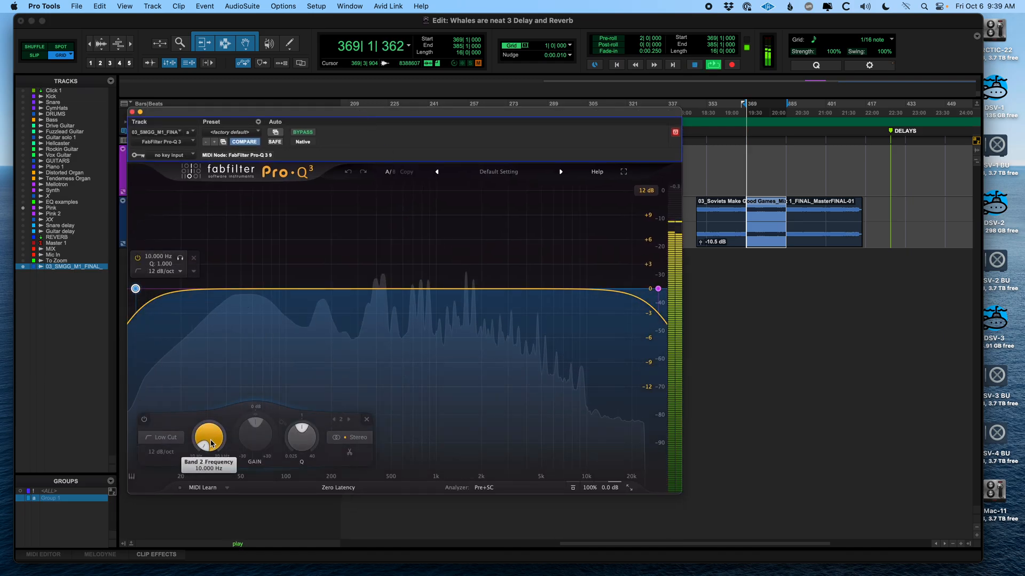
left_click_drag(658, 288, 325, 289)
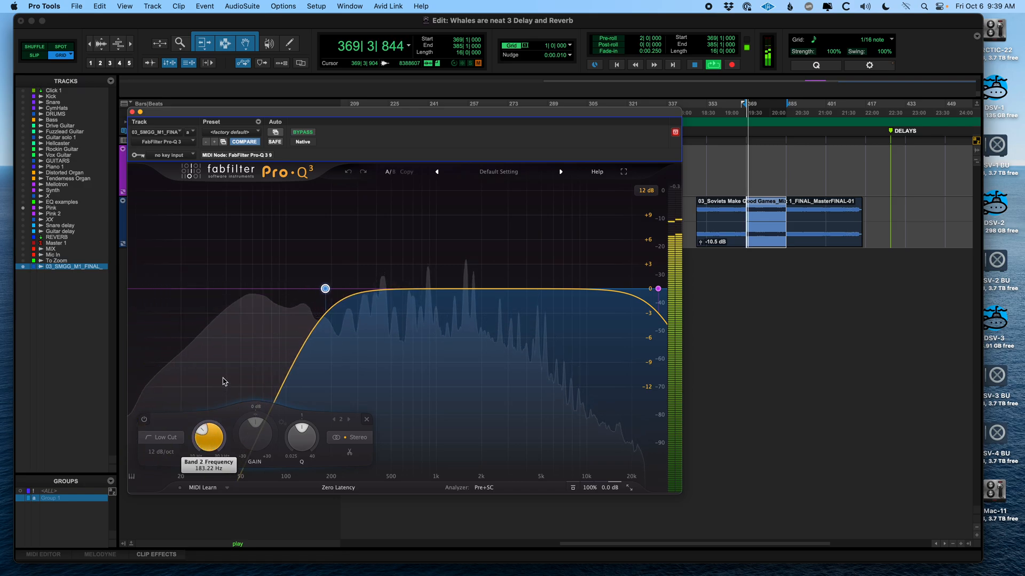
left_click_drag(325, 288, 419, 289)
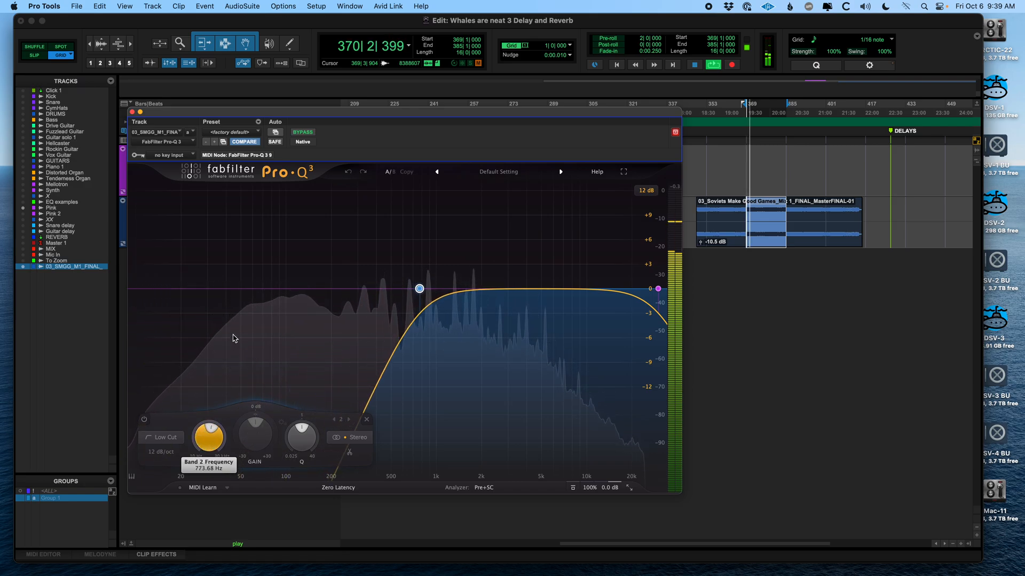
left_click_drag(419, 289, 451, 288)
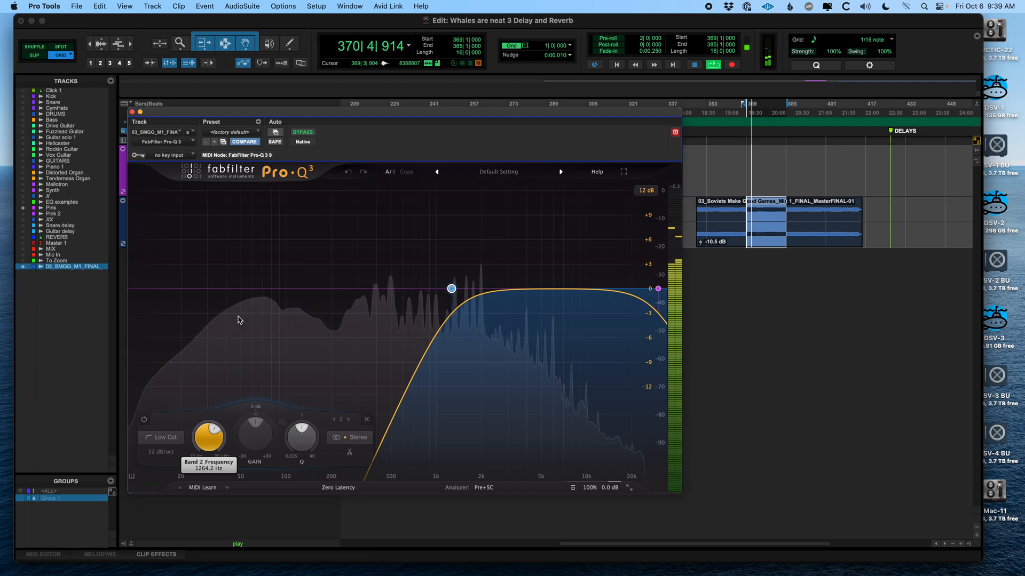
left_click_drag(451, 288, 286, 288)
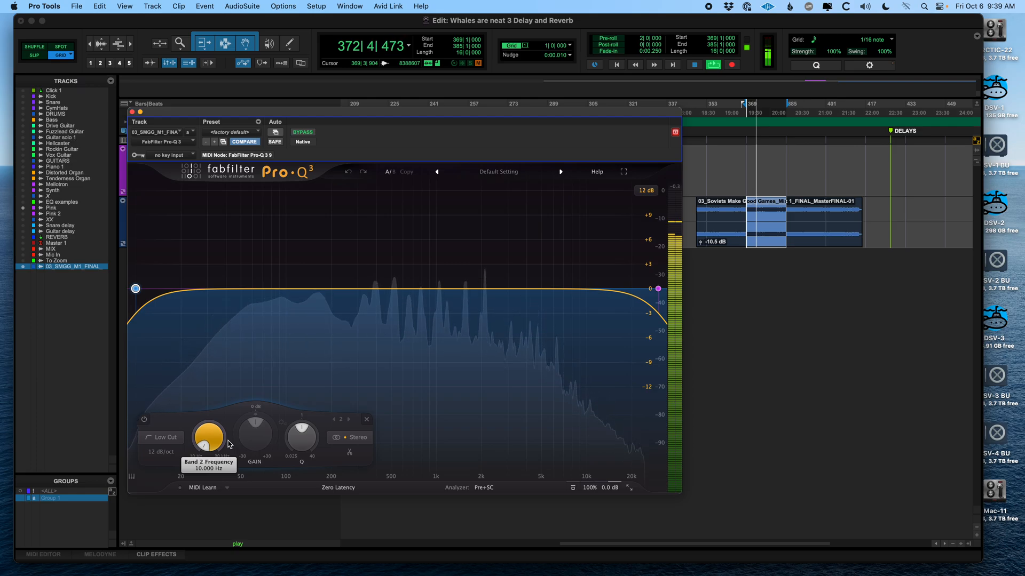
left_click_drag(135, 288, 168, 289)
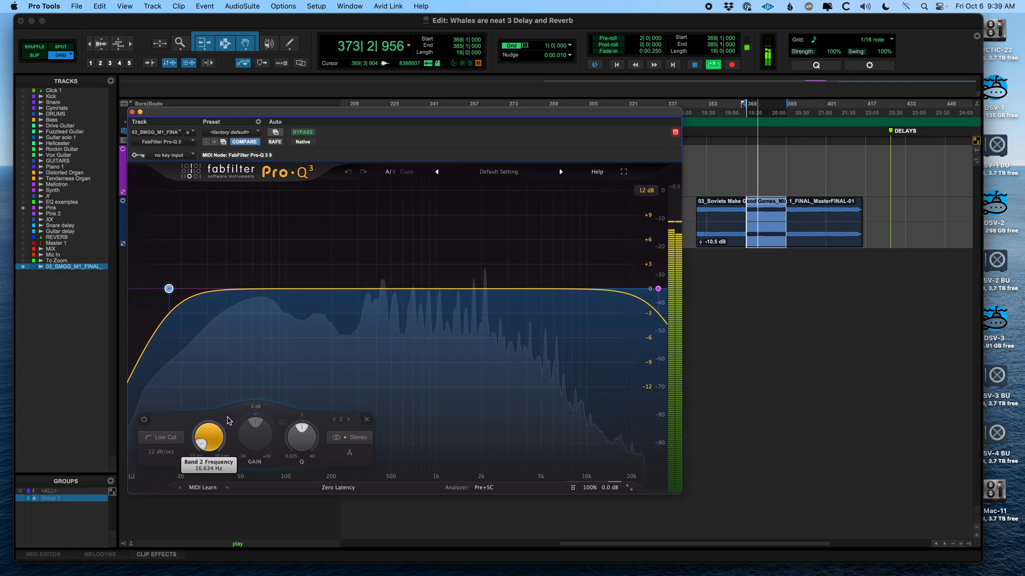
left_click_drag(168, 288, 439, 288)
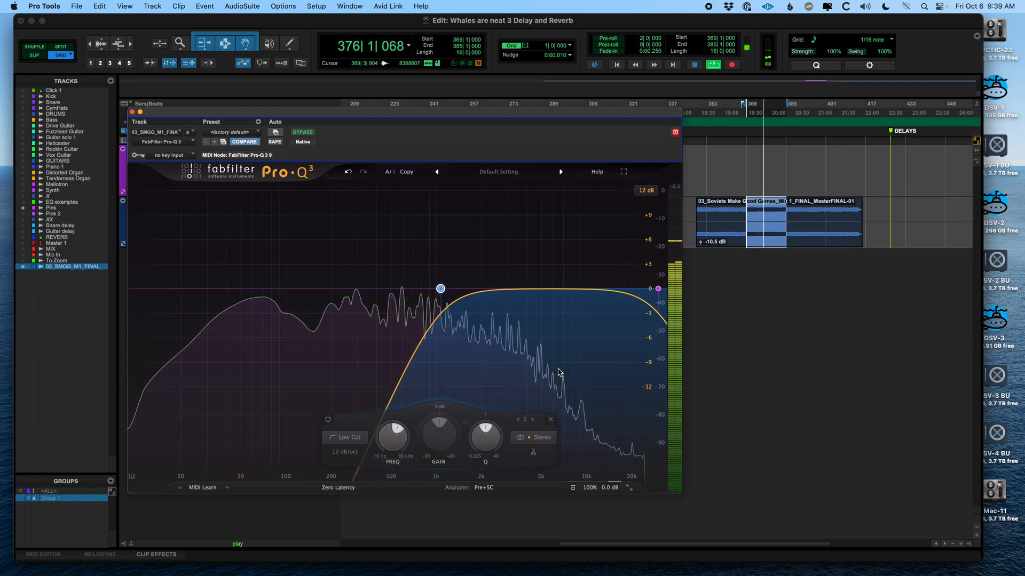
left_click_drag(393, 437, 393, 424)
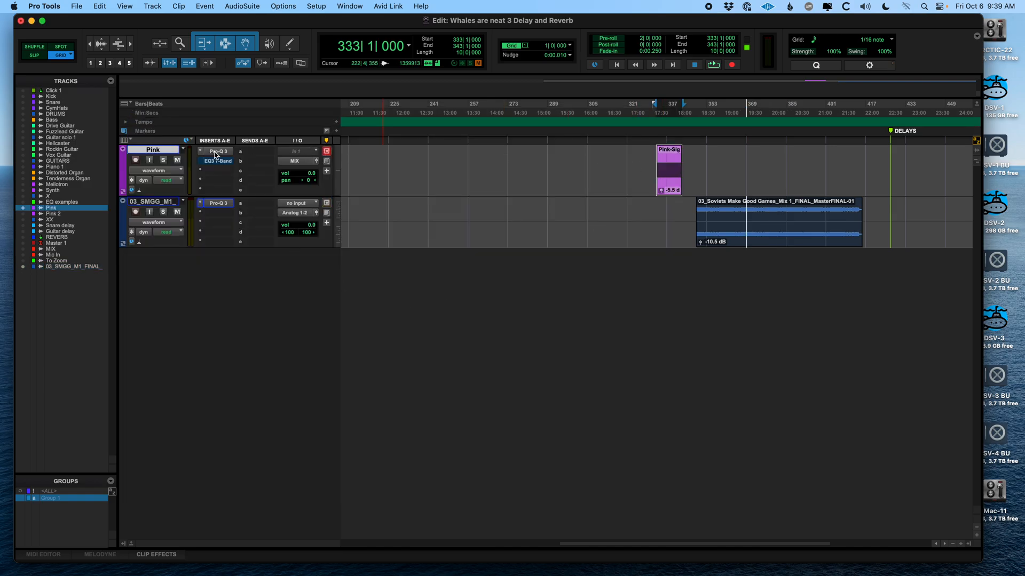
- Open the Pink track's Pro-Q 3 and sweep its high cut through 550 Hz, 93 Hz and 160 Hz
left_click(214, 151)
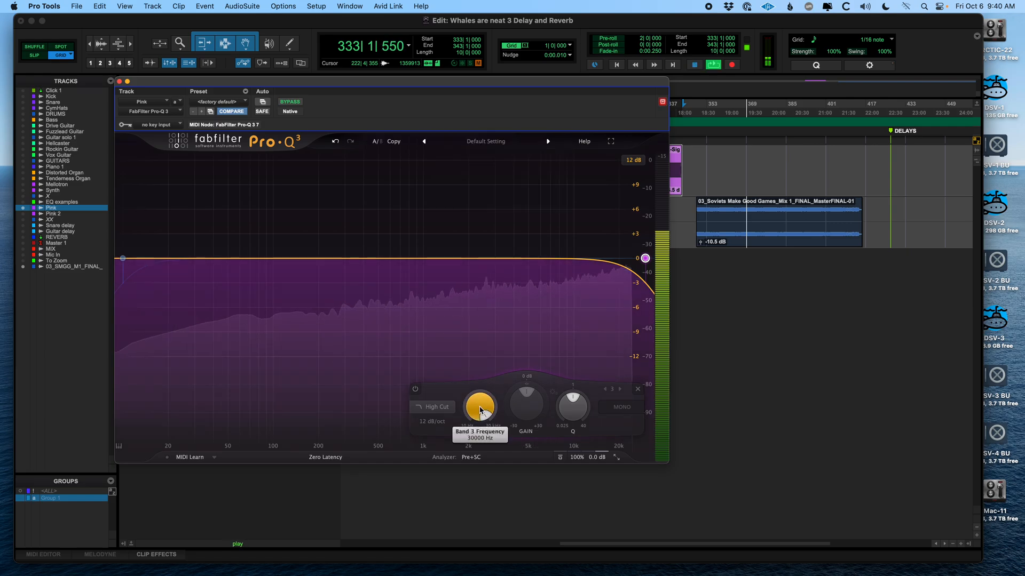
left_click_drag(644, 258, 385, 258)
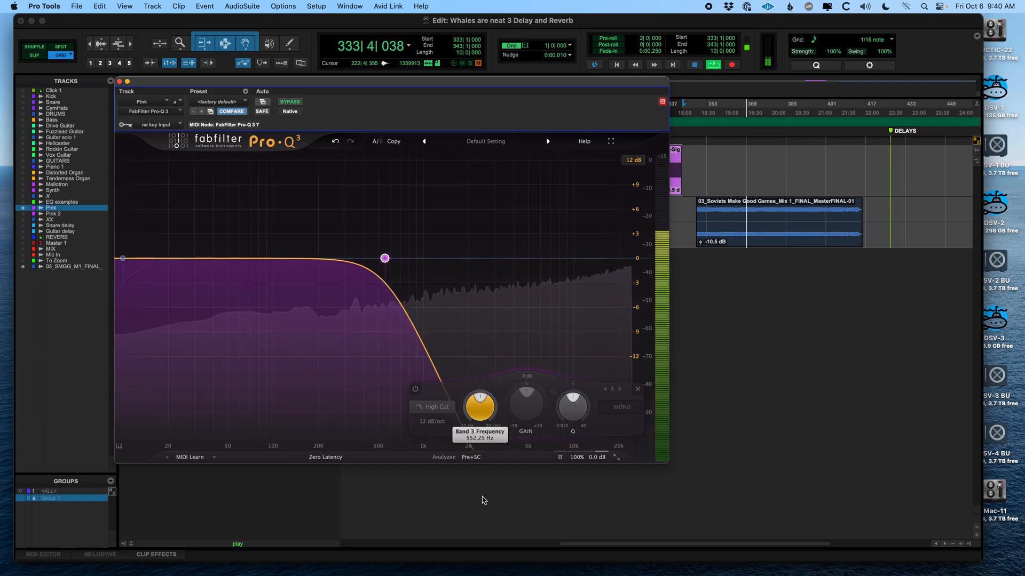
left_click_drag(384, 258, 268, 258)
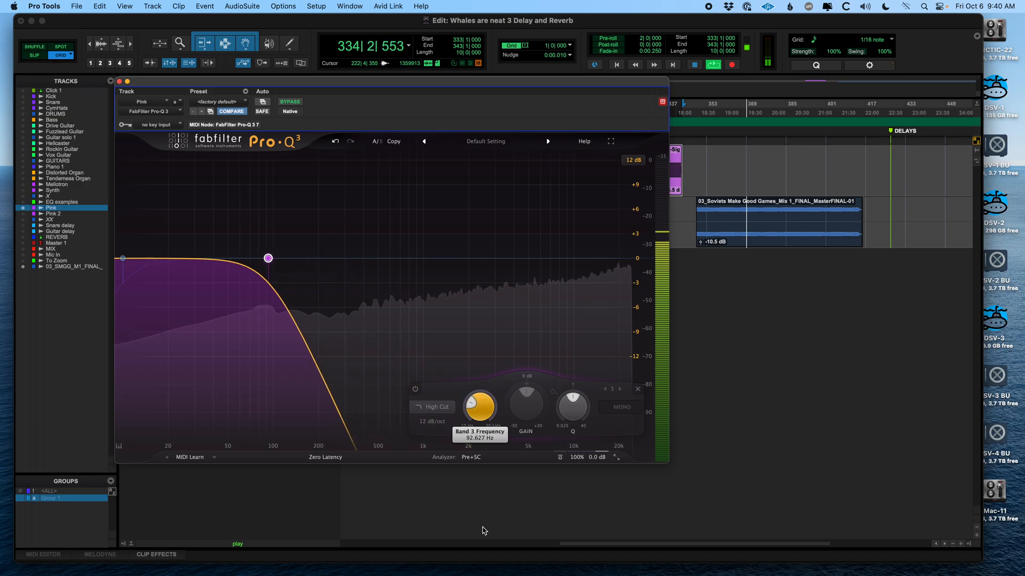
left_click_drag(268, 257, 303, 258)
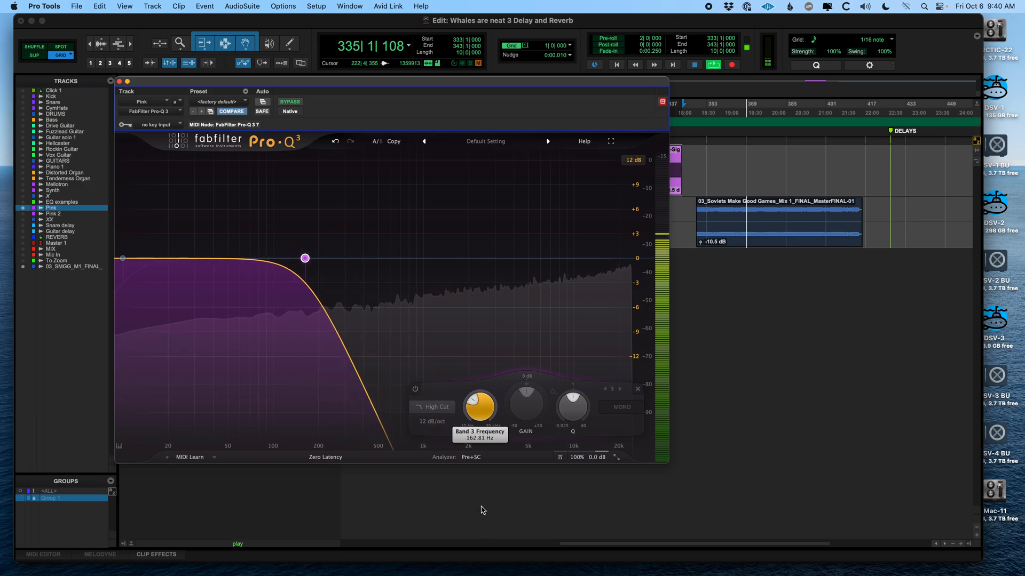
left_click_drag(303, 258, 406, 258)
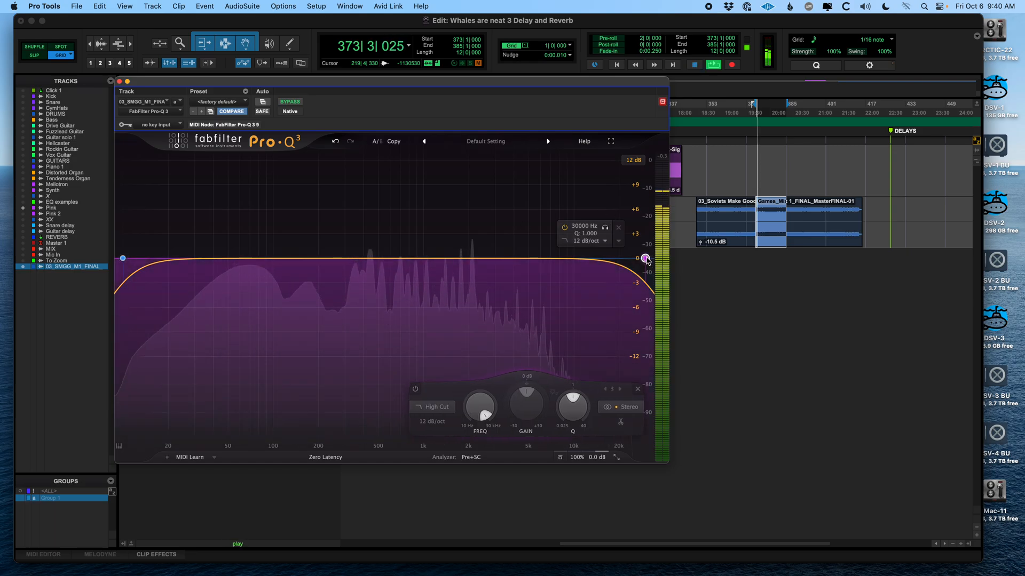
- Sweep the music's high cut through 5.5 kHz, 420 Hz and 1.5 kHz, settling near 130 Hz
left_click_drag(644, 259, 534, 259)
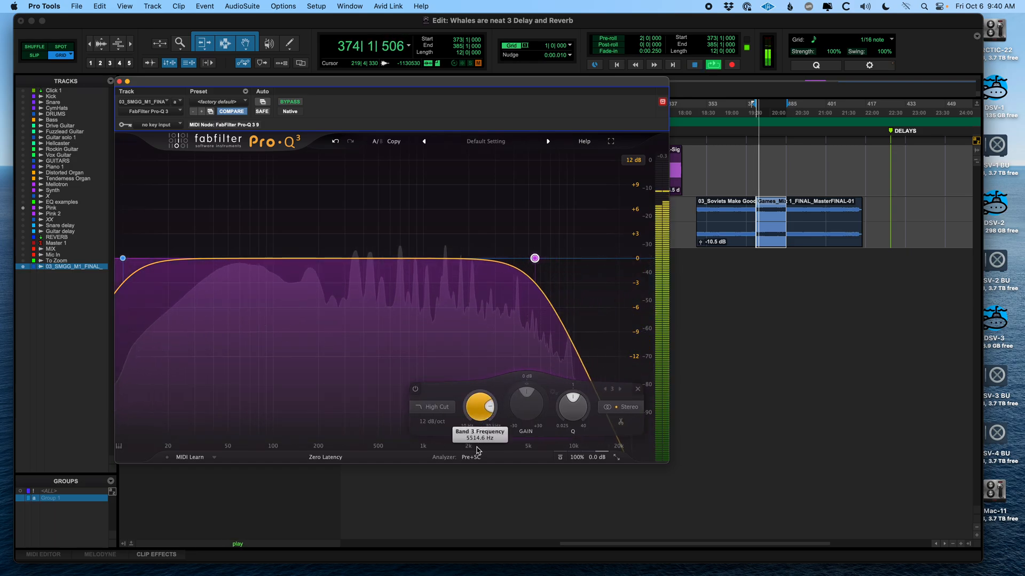
left_click_drag(534, 258, 367, 258)
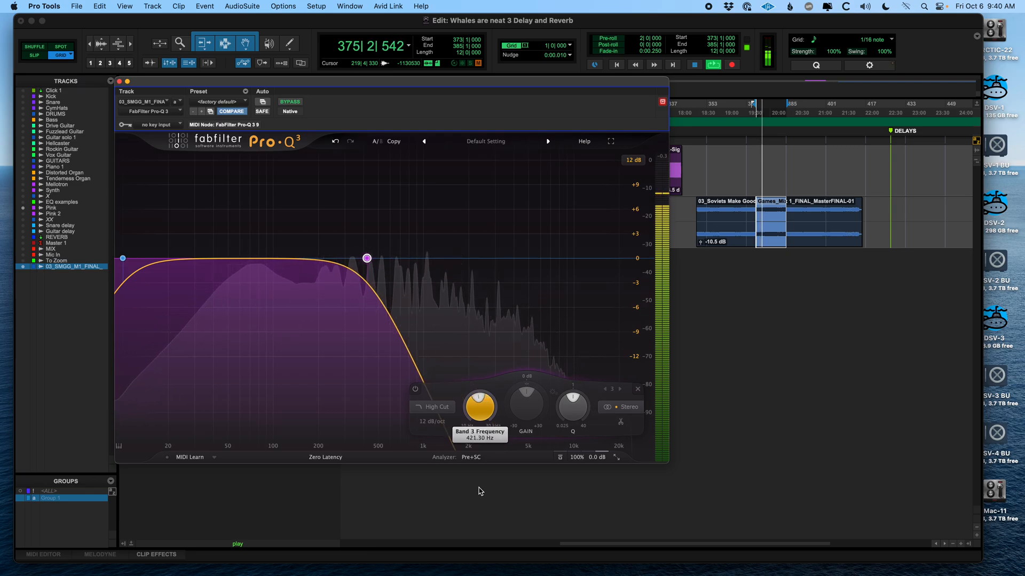
left_click_drag(366, 257, 377, 257)
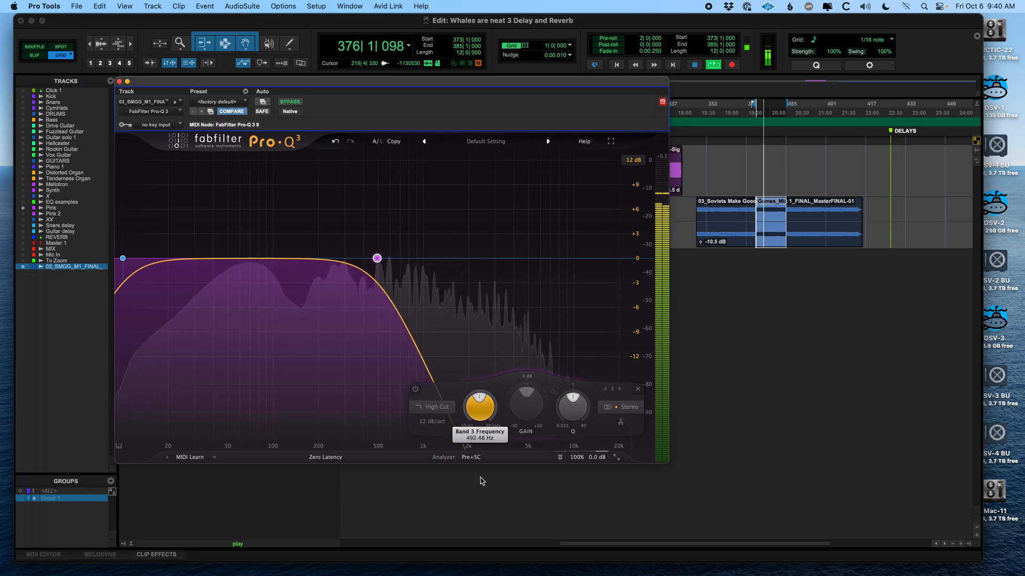
left_click_drag(377, 259, 450, 258)
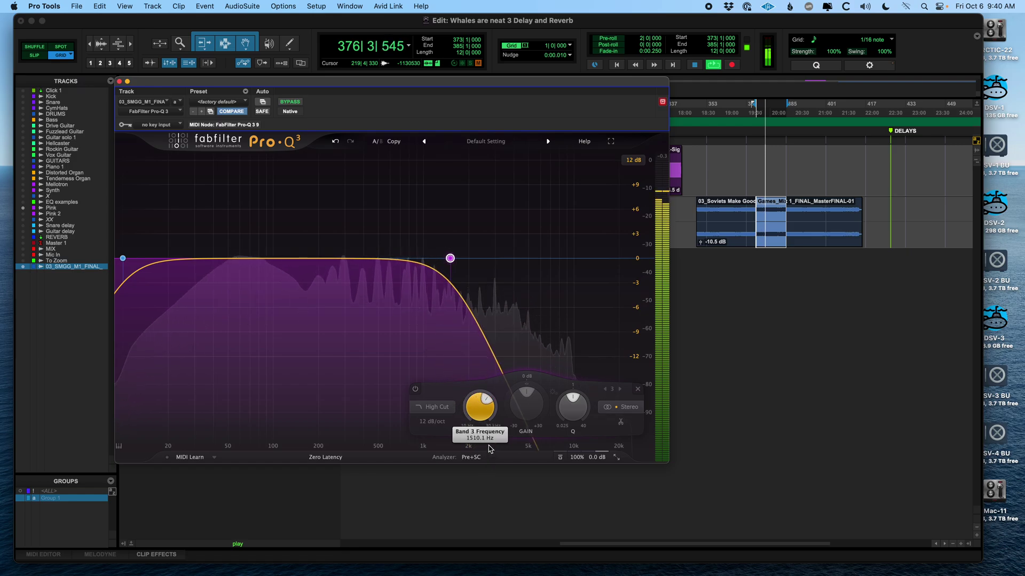
left_click_drag(449, 258, 470, 258)
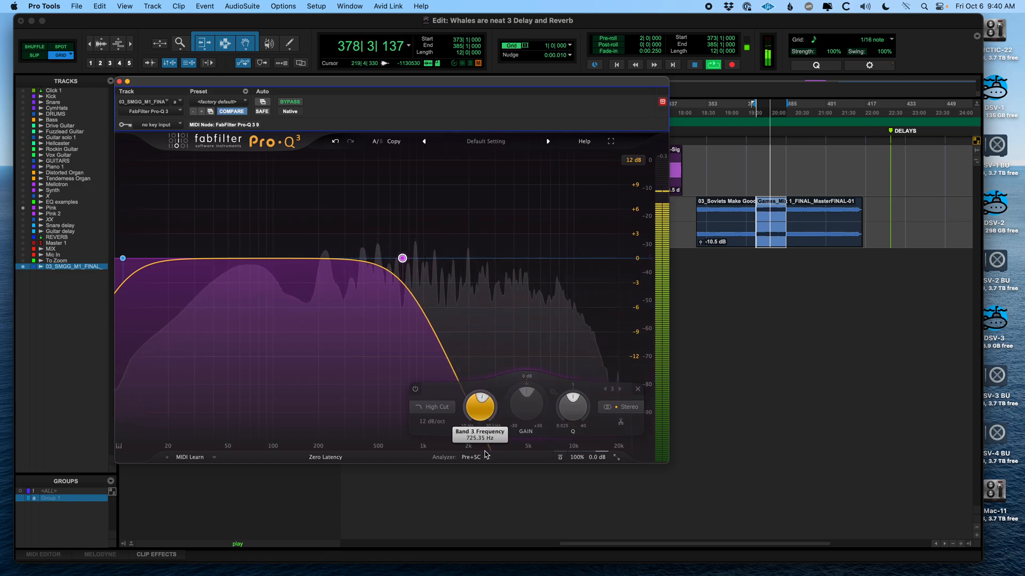
left_click_drag(402, 259, 288, 258)
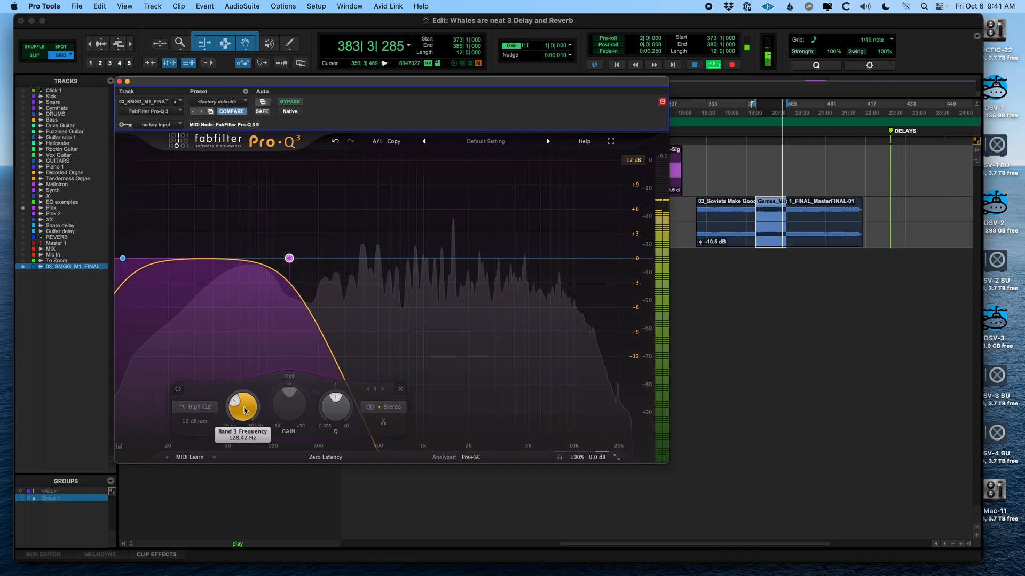
left_click_drag(242, 405, 242, 392)
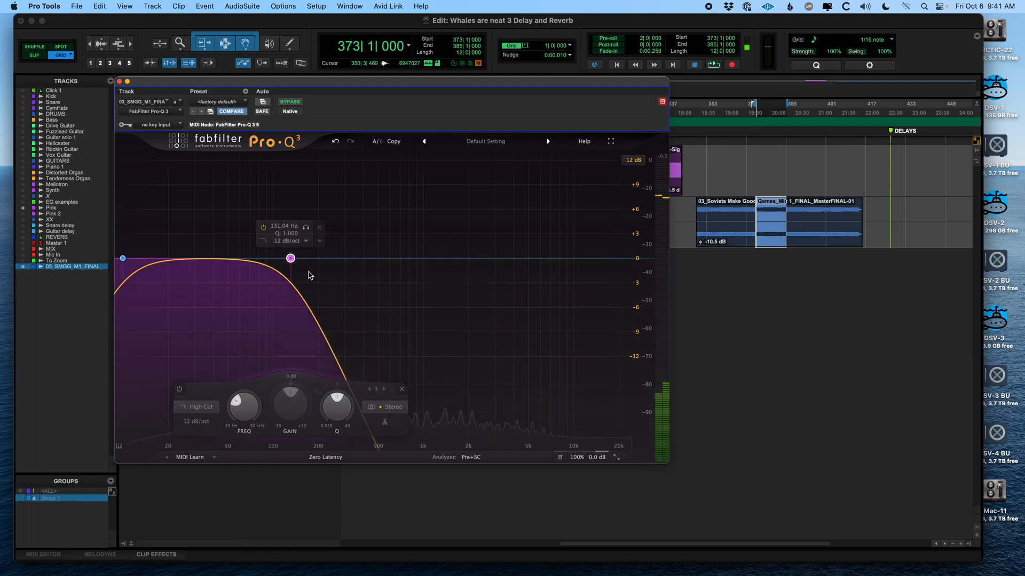
- Switch off the existing filter band and add a bell boosted +10 dB around 613 Hz
left_click(179, 389)
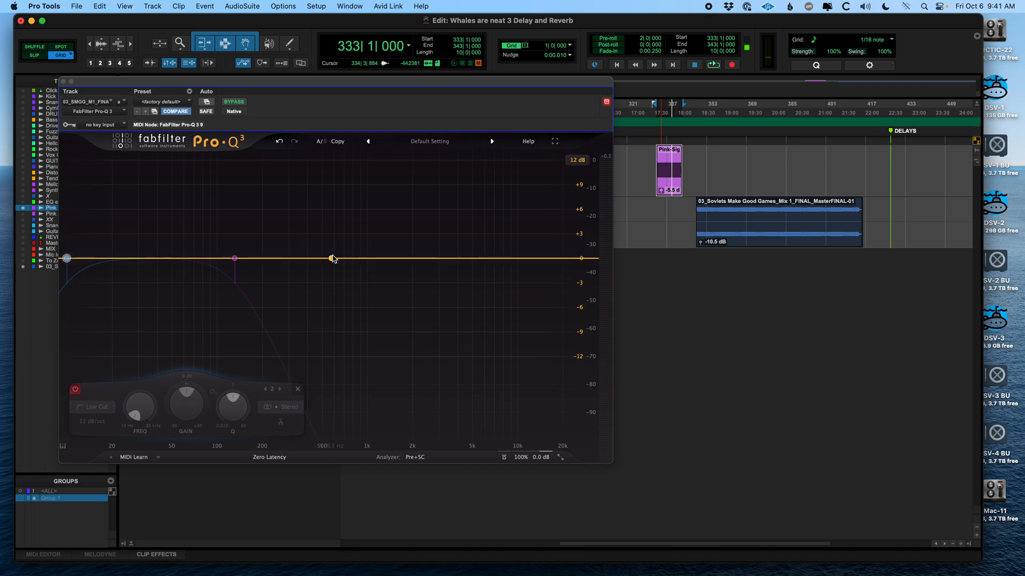
left_click(335, 258)
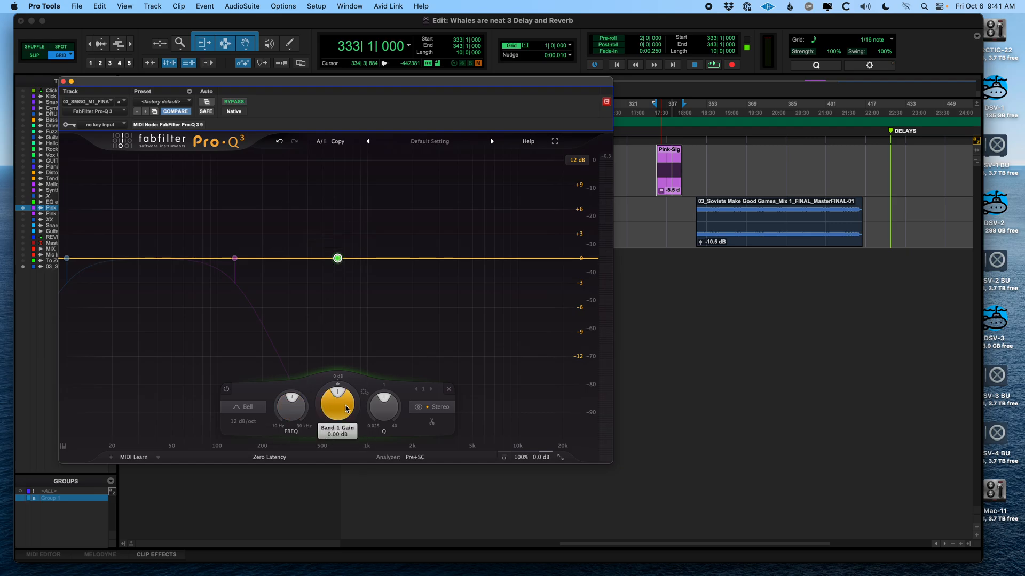
mouse_move(339, 411)
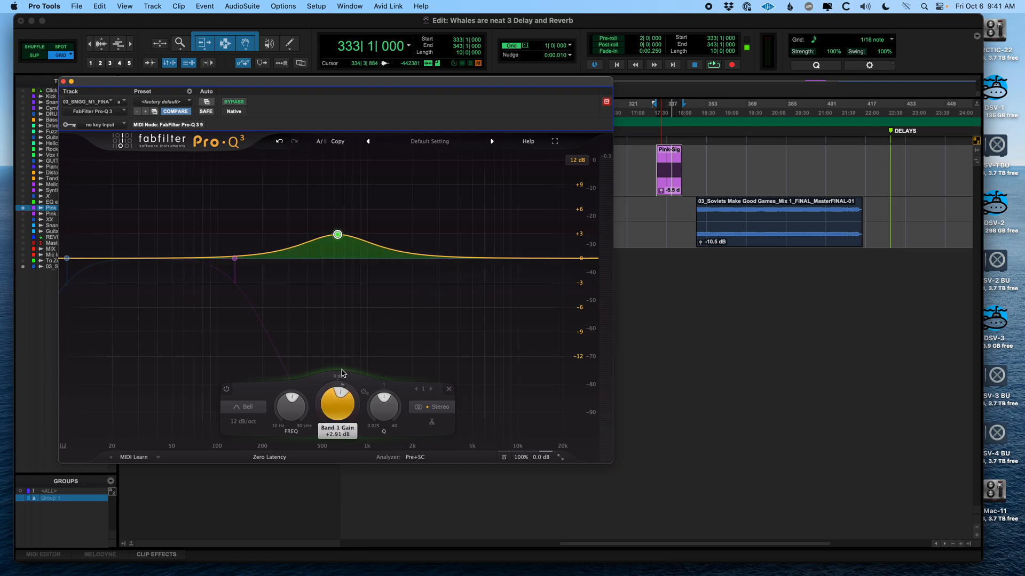
left_click_drag(337, 392, 337, 366)
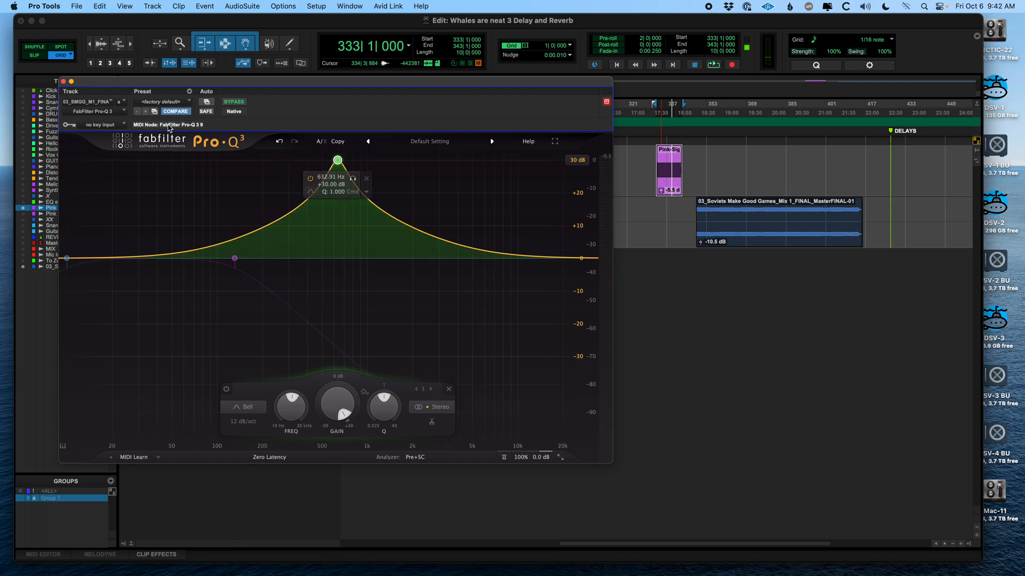
- Switch from the music EQ to the Pink track's Pro-Q 3, disable its high cut, and add a boosted bell
left_click(68, 82)
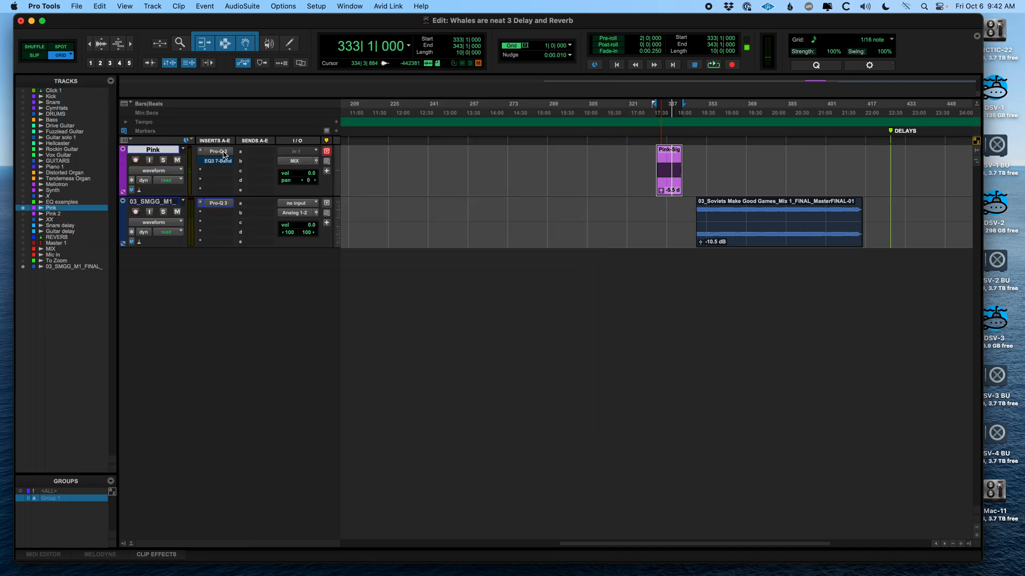
left_click(217, 151)
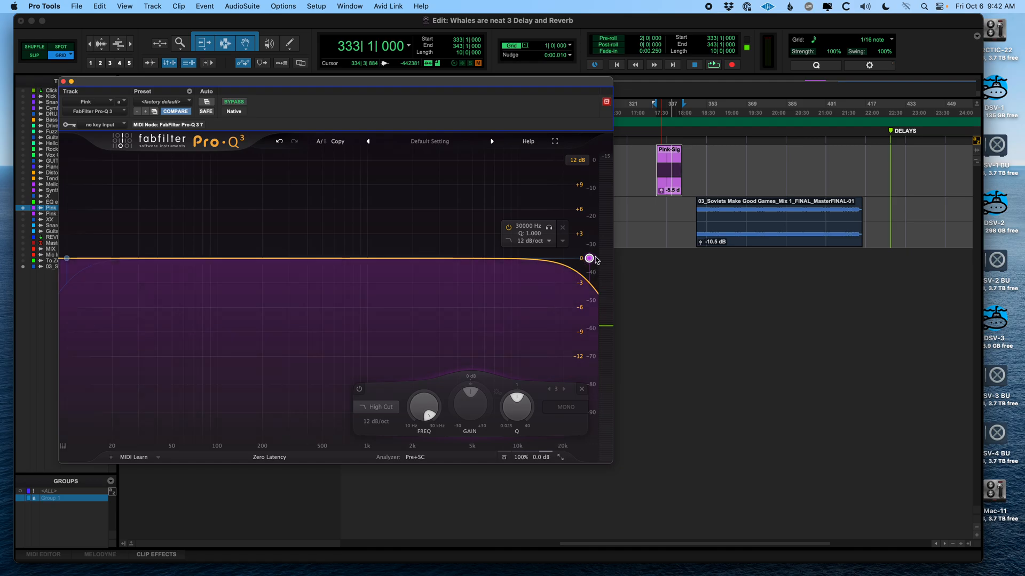
left_click(358, 388)
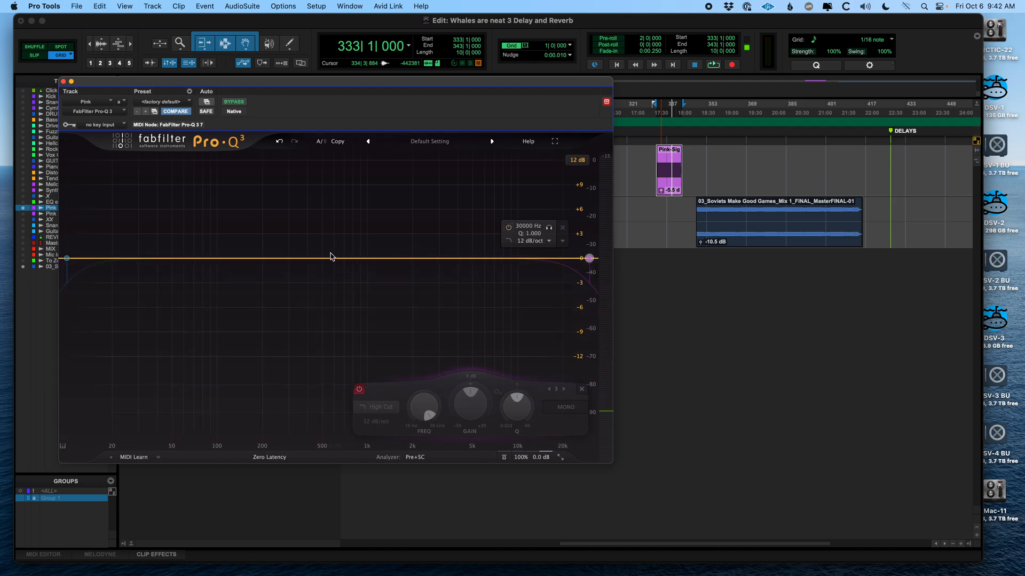
left_click_drag(326, 257, 327, 139)
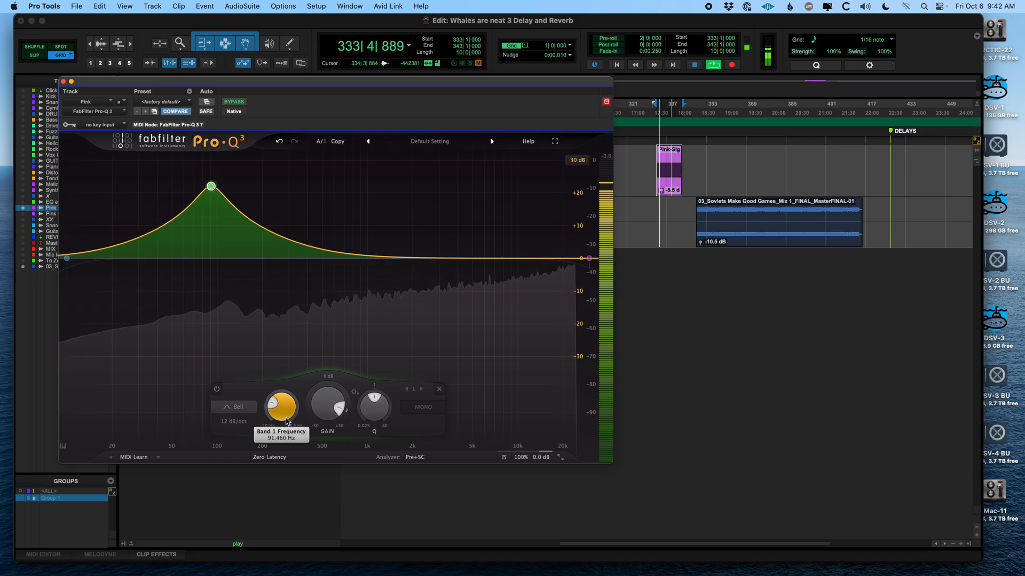
- Sweep the bell boost down to the lowest frequencies and back up into the midrange
left_click_drag(282, 405, 286, 399)
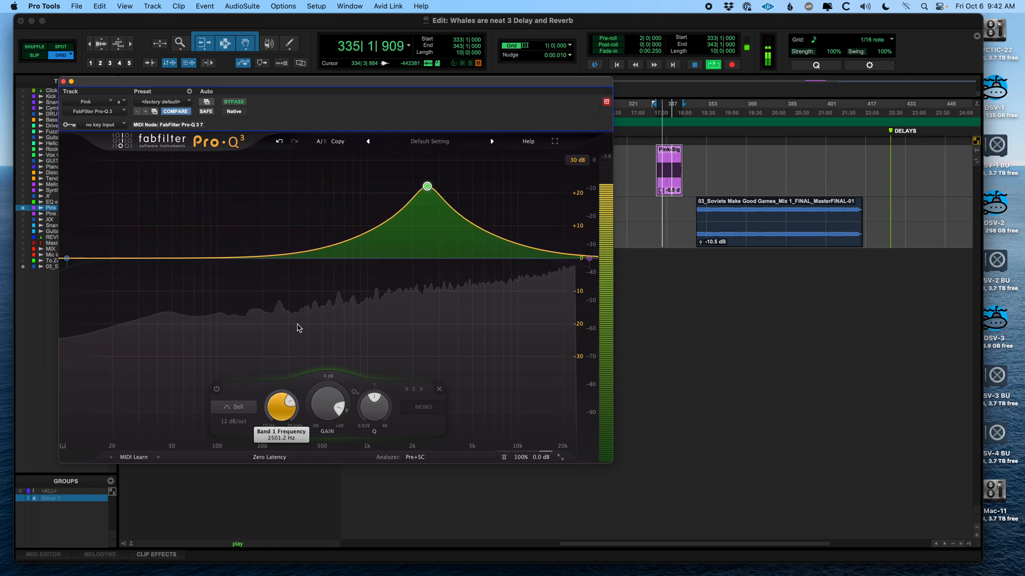
left_click_drag(426, 187, 405, 186)
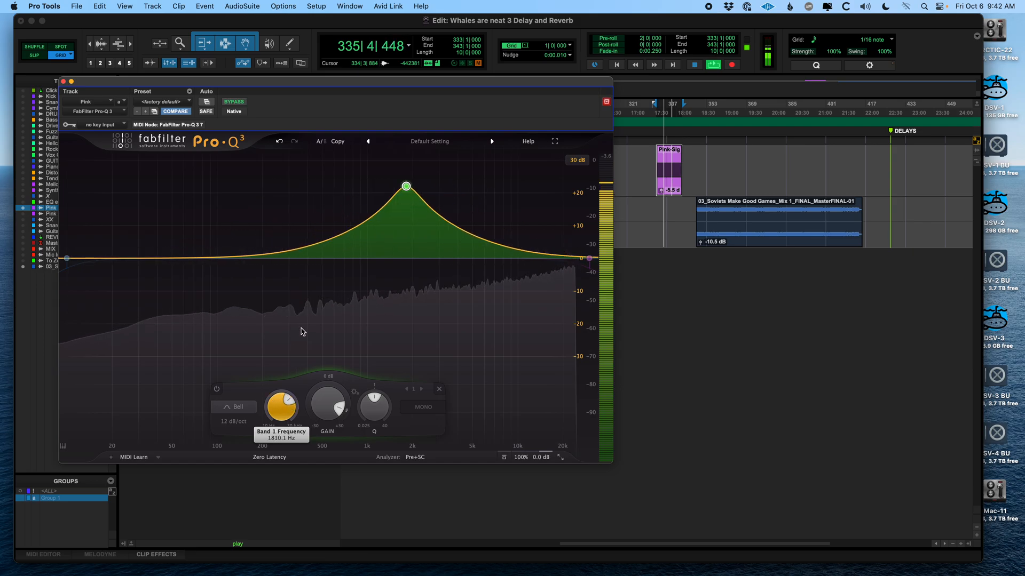
left_click_drag(405, 186, 106, 187)
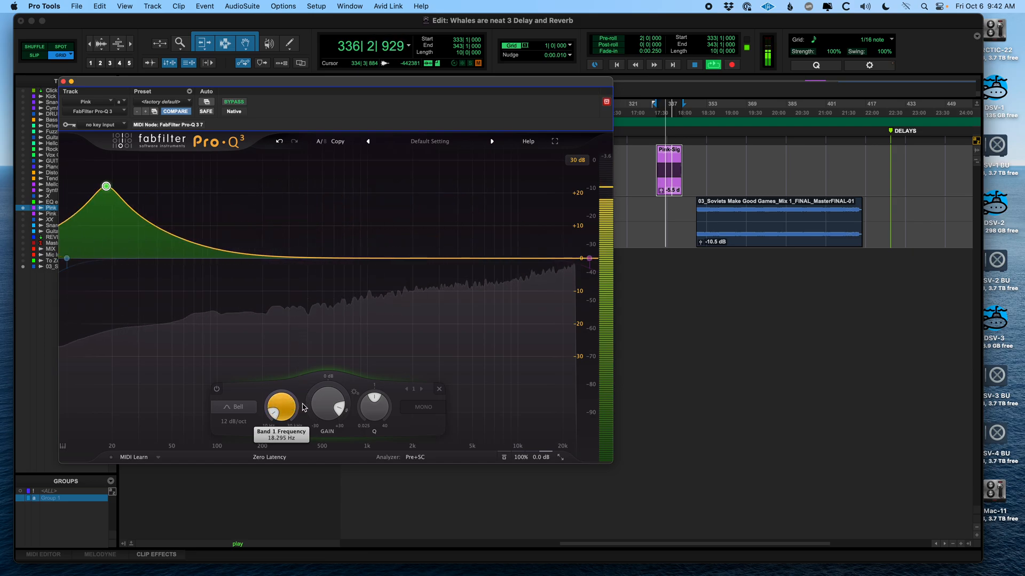
left_click_drag(105, 186, 417, 186)
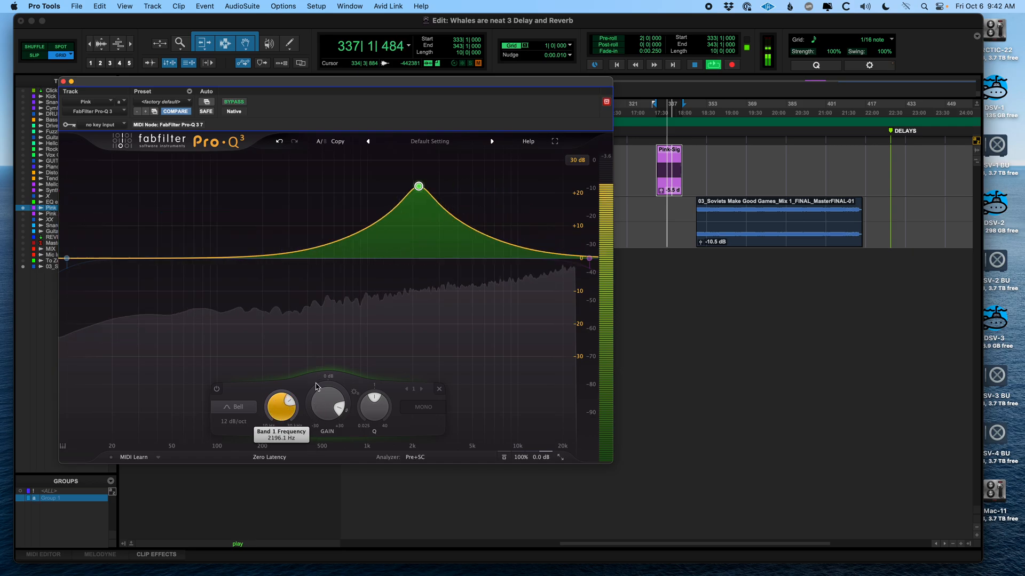
left_click_drag(418, 186, 374, 186)
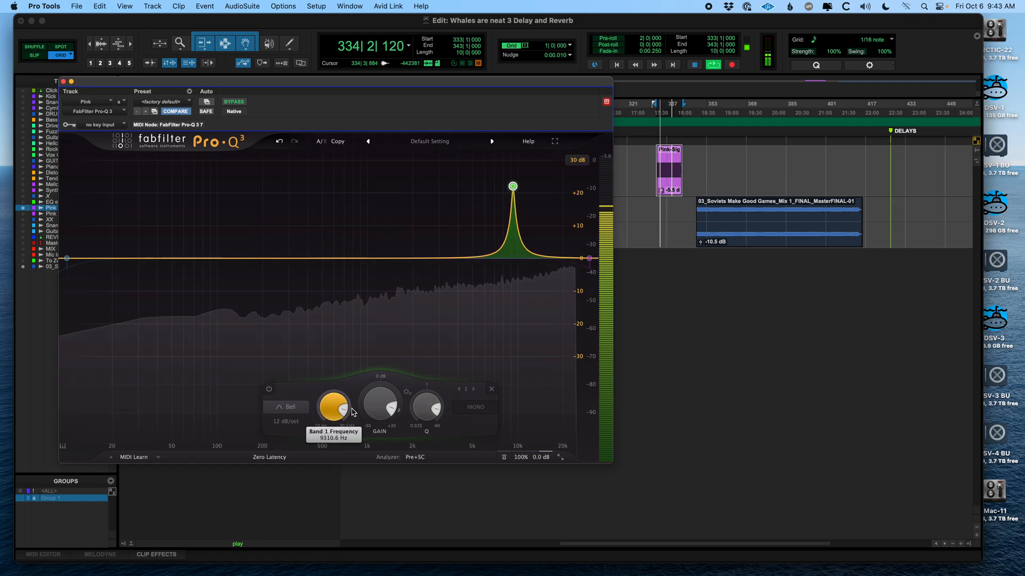
- Narrow the bell to its tightest Q, cut it into a deep notch, then flatten it and close Pro-Q 3
left_click_drag(512, 186, 431, 186)
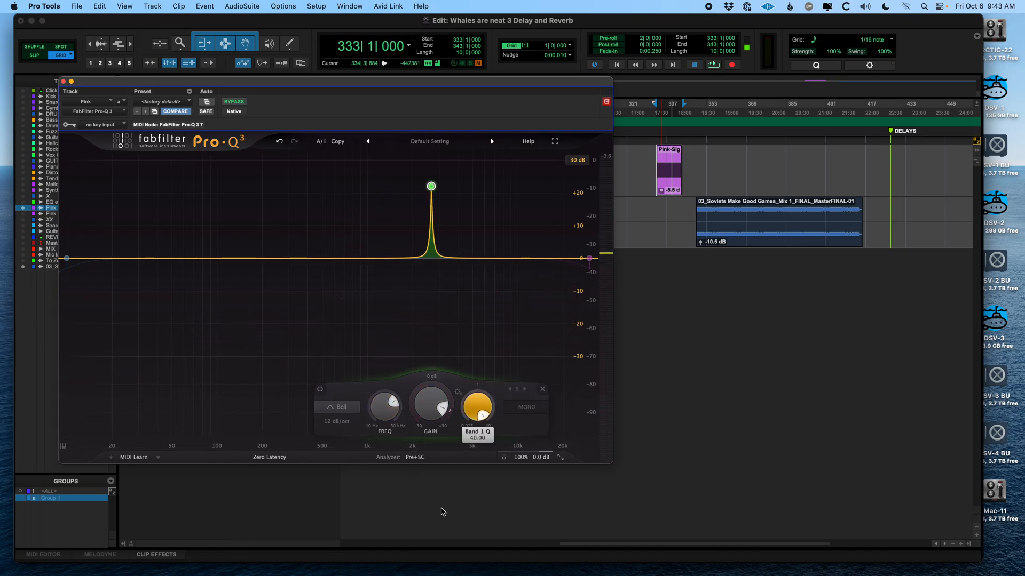
left_click_drag(478, 407, 478, 425)
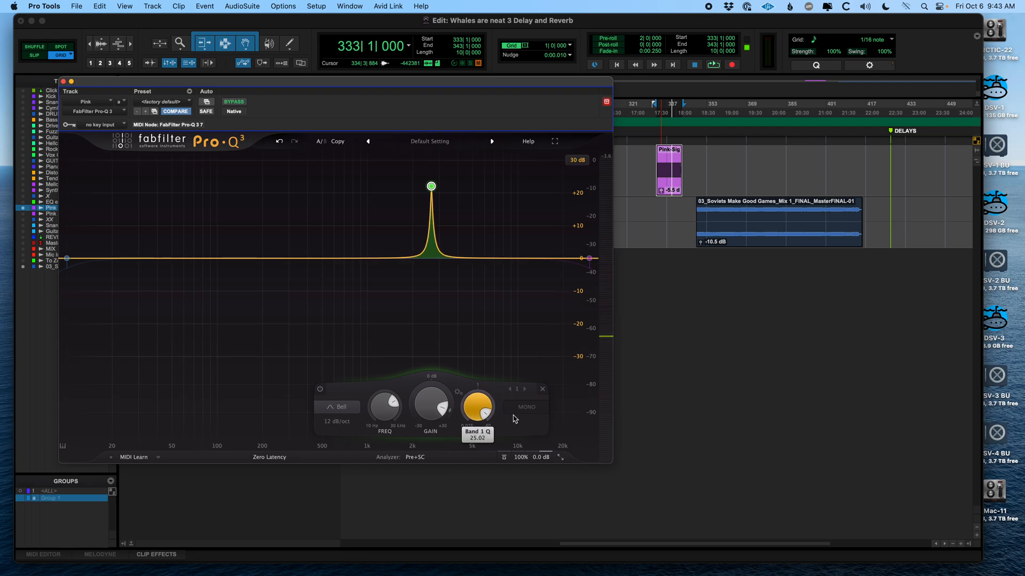
left_click_drag(477, 405, 490, 451)
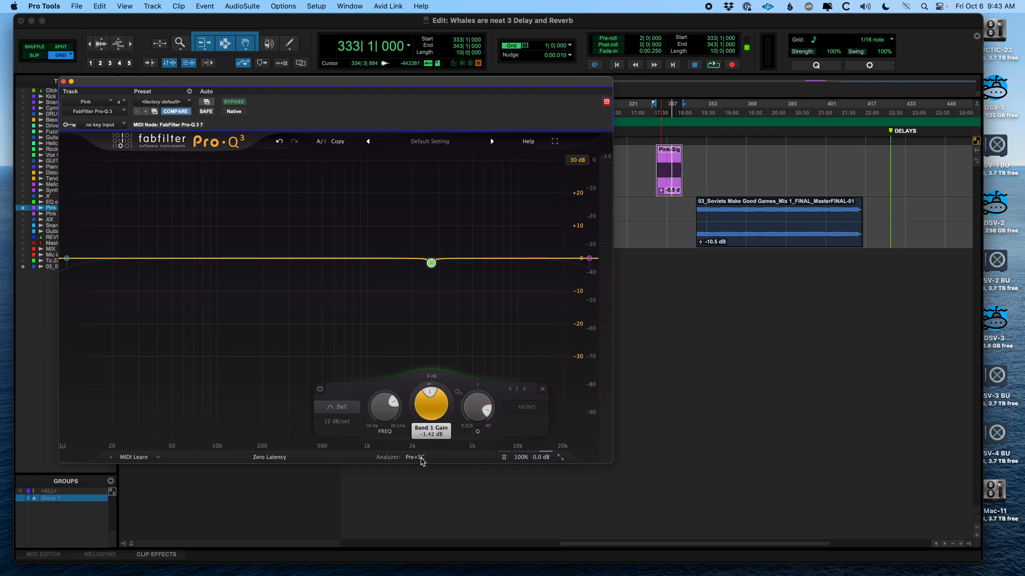
left_click_drag(431, 262, 431, 357)
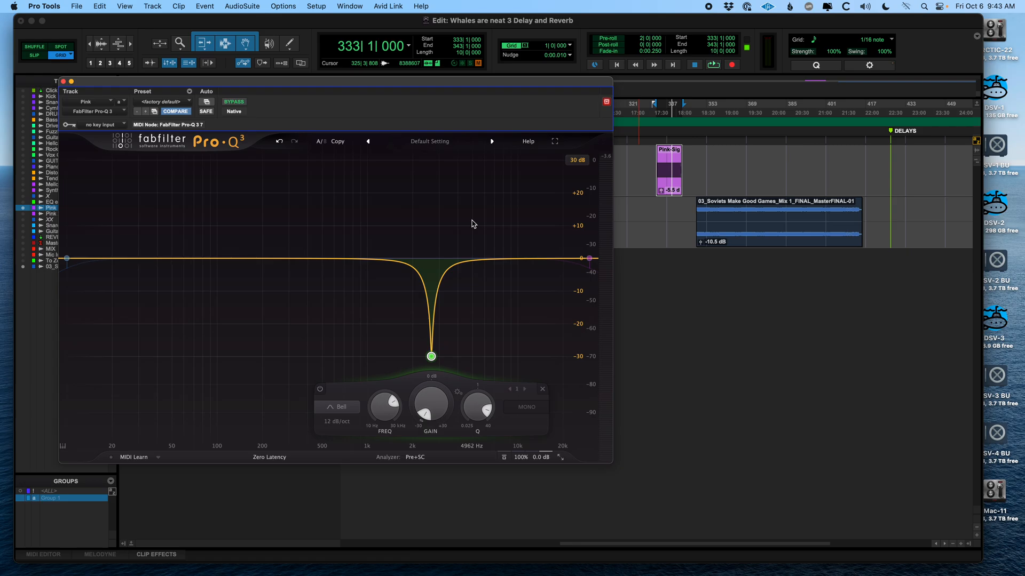
left_click_drag(431, 356, 430, 257)
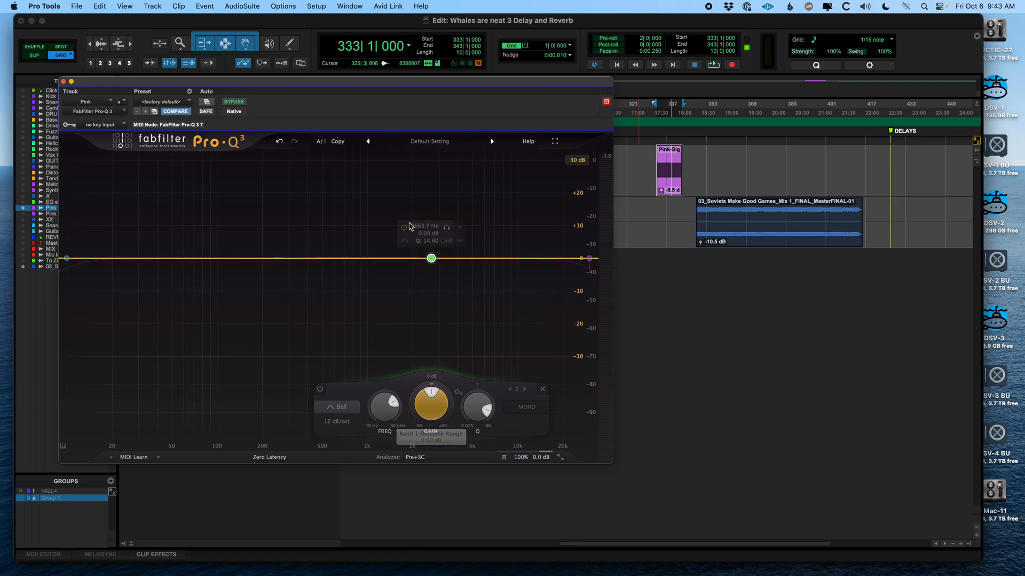
left_click(67, 80)
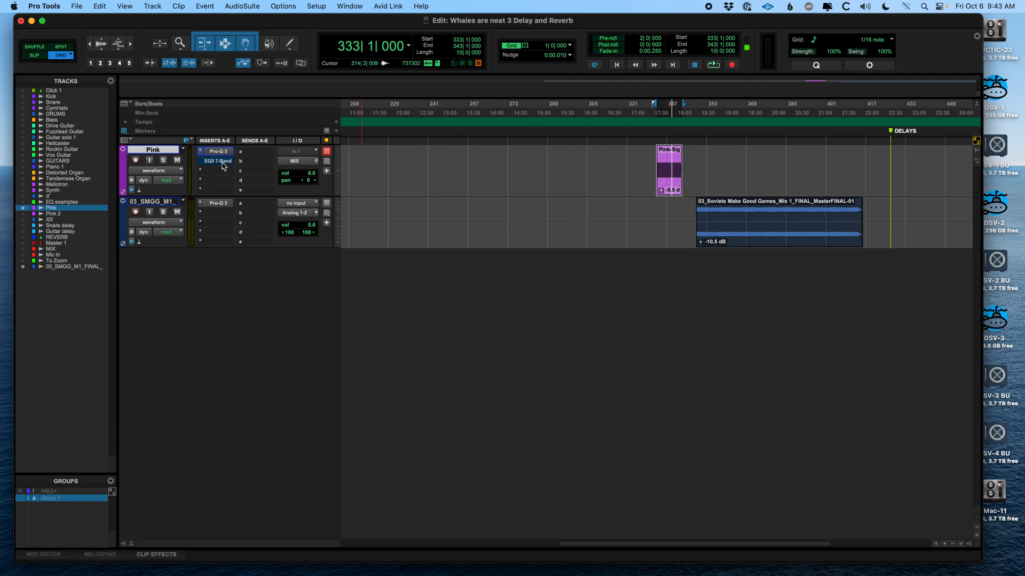
- Open EQ3 7-Band on the Pink track, nudge its window, and enable the high-pass filter
left_click(217, 161)
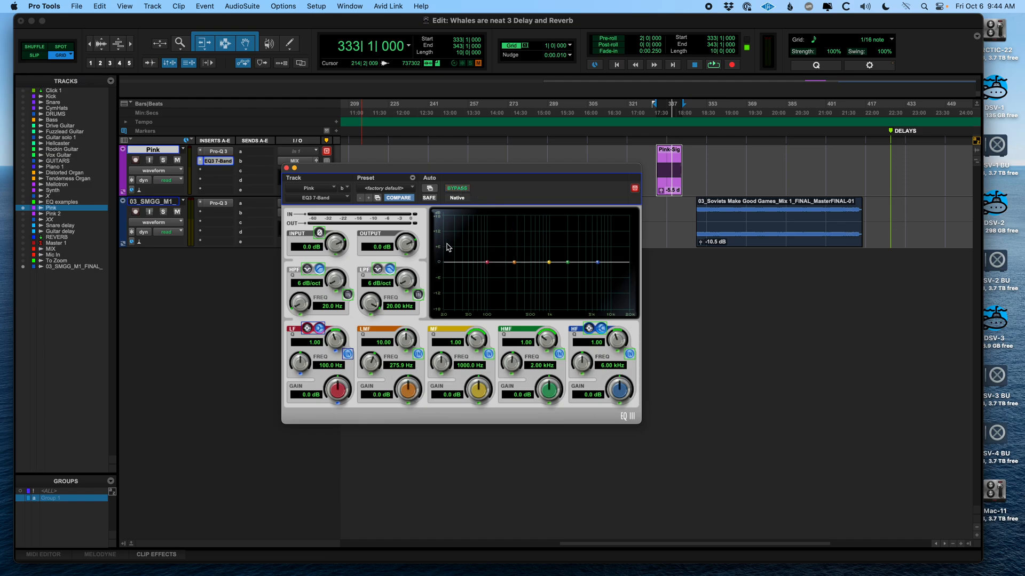
left_click_drag(459, 387, 459, 382)
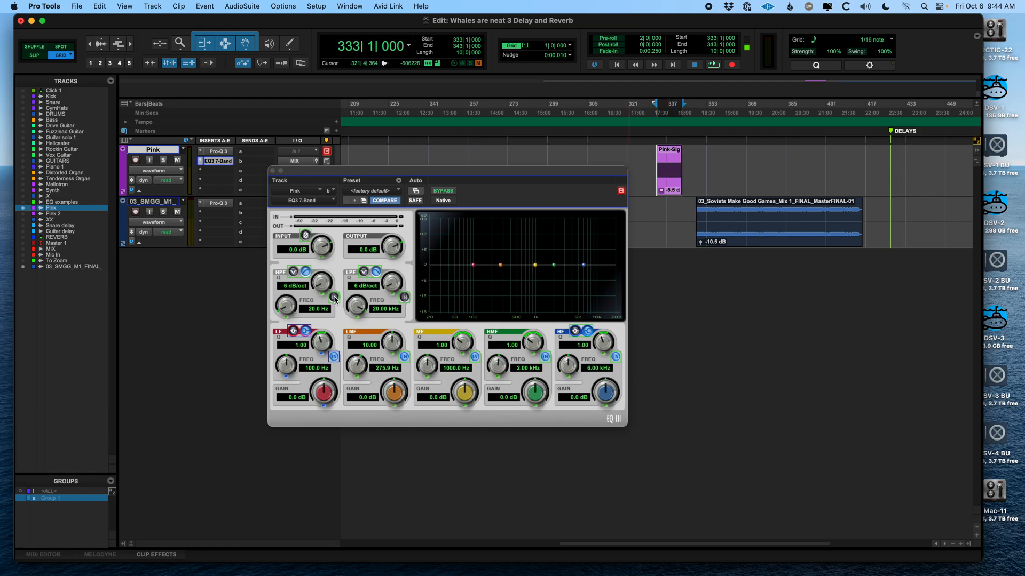
left_click(713, 65)
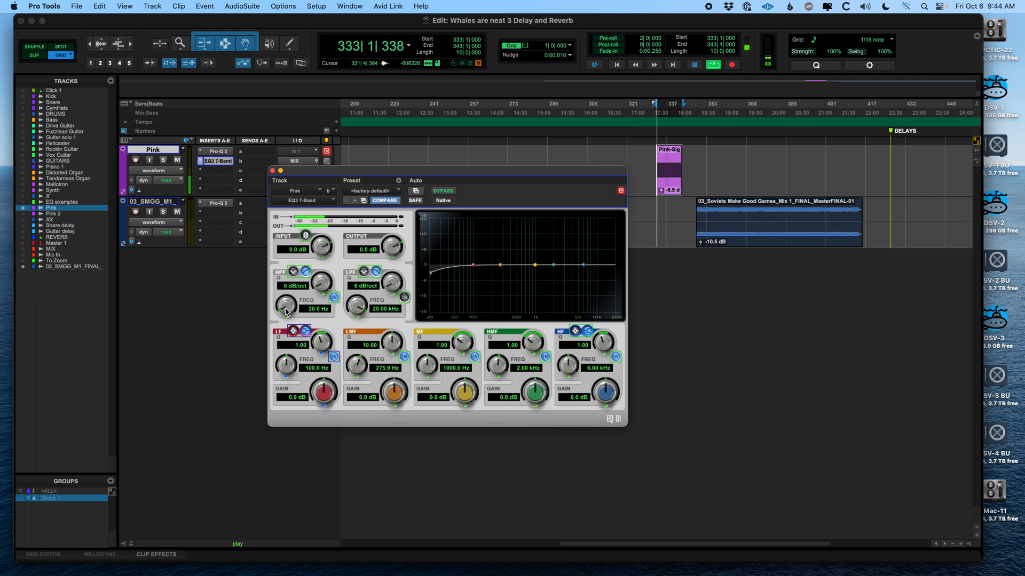
- Sweep EQ3's low-pass cutoff to about 2 kHz, back to 20 kHz, and set a 24 dB/oct slope
left_click_drag(283, 308, 294, 294)
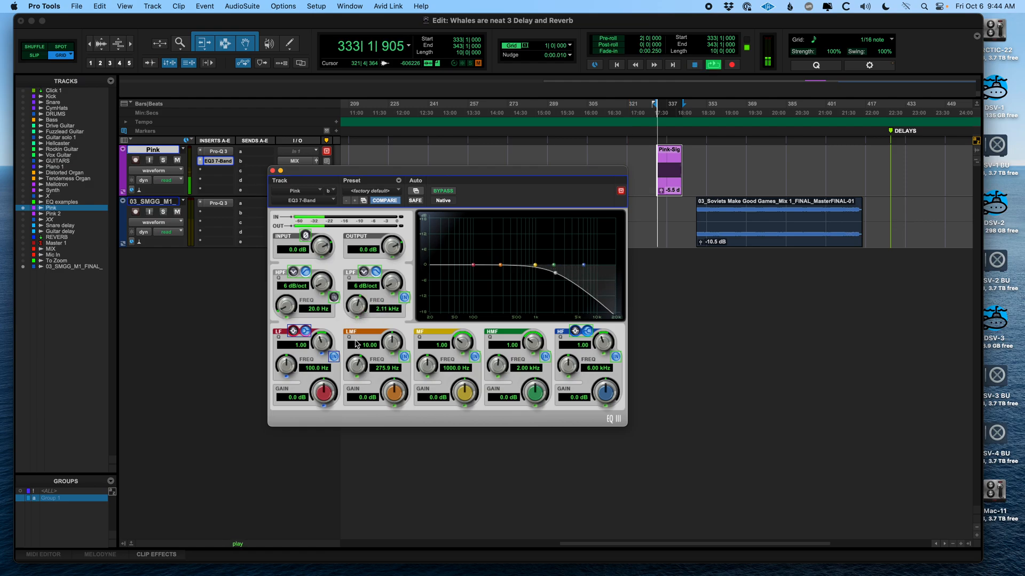
left_click_drag(358, 306, 358, 321)
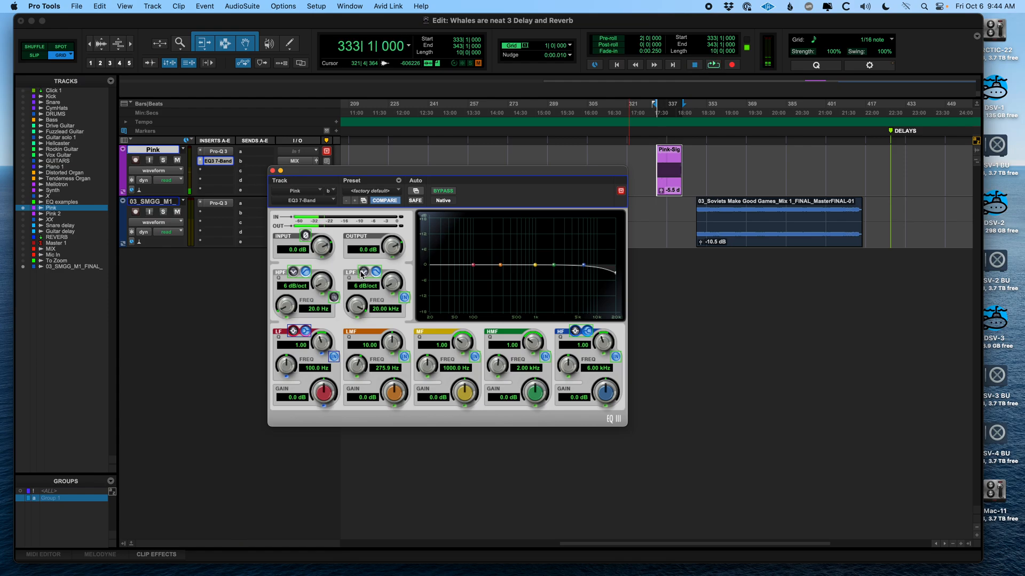
left_click(363, 273)
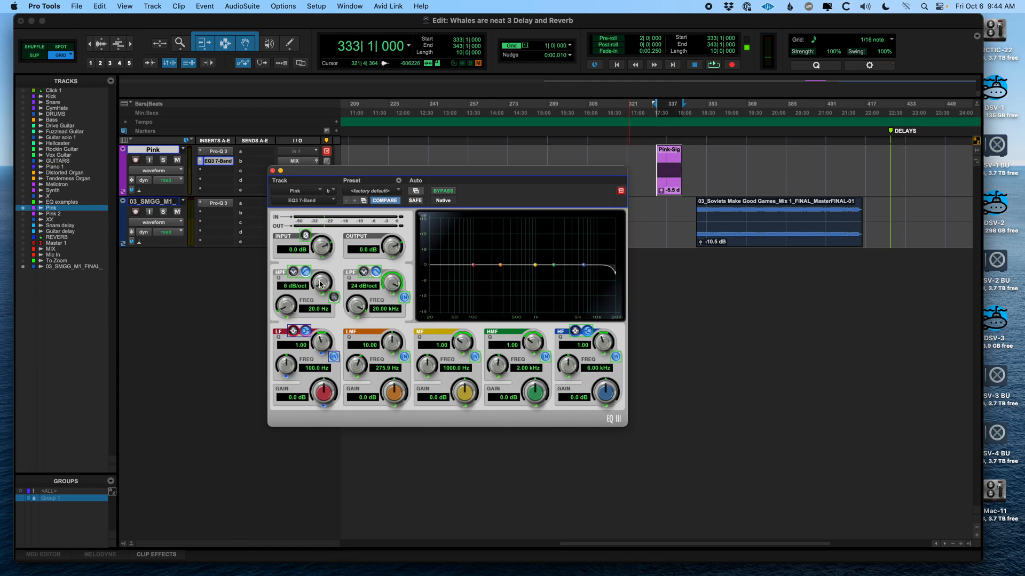
- Set both EQ3 filters to 24 dB/oct, raise the low-pass to 5.43 kHz, and close EQ3
left_click(293, 286)
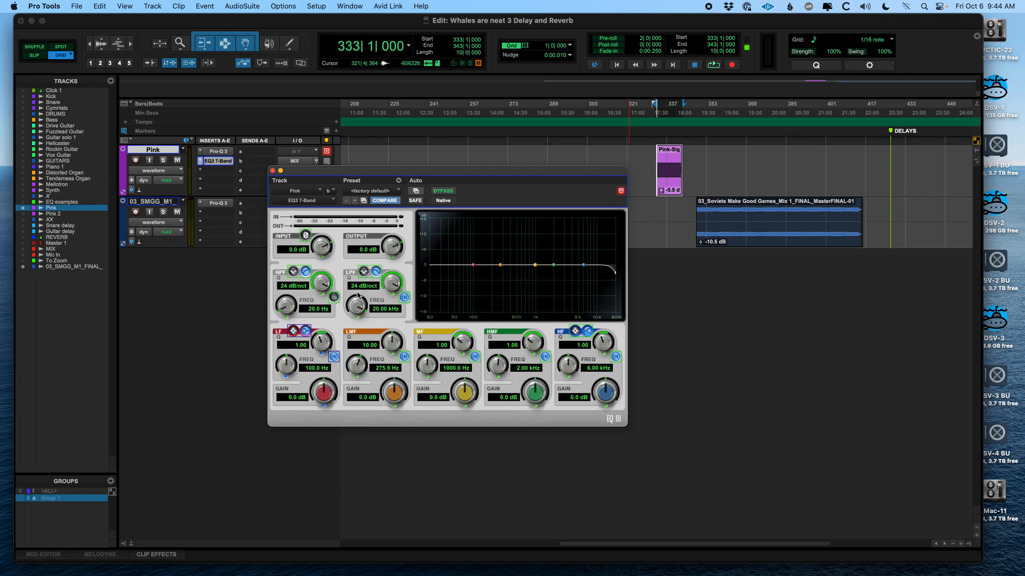
mouse_move(591, 307)
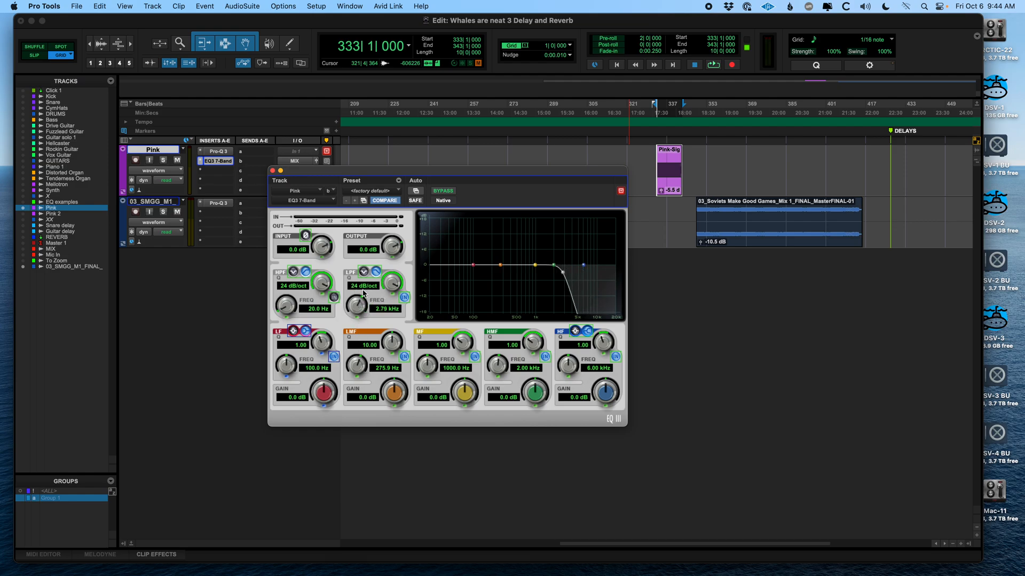
left_click(363, 285)
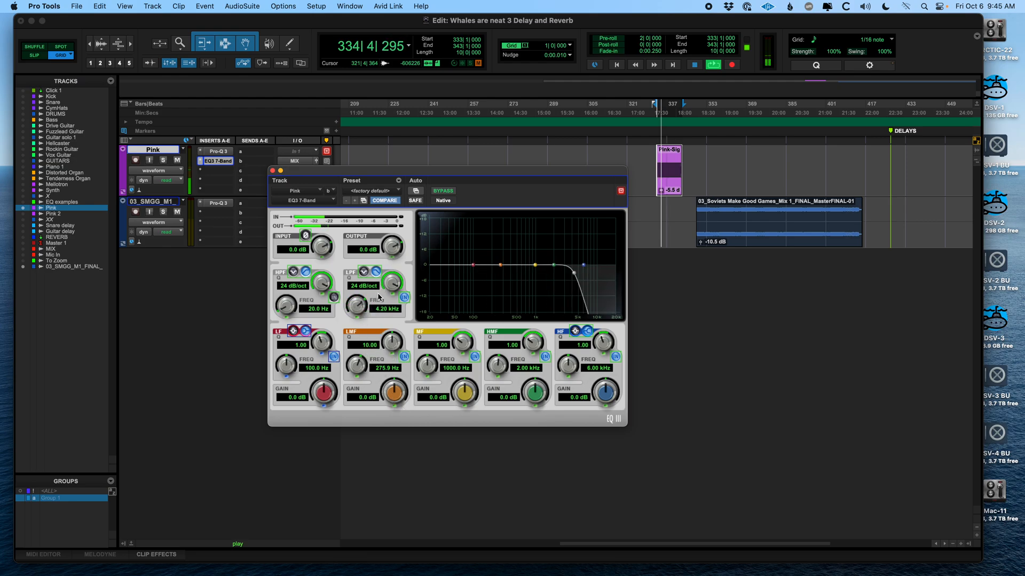
left_click_drag(358, 303, 358, 298)
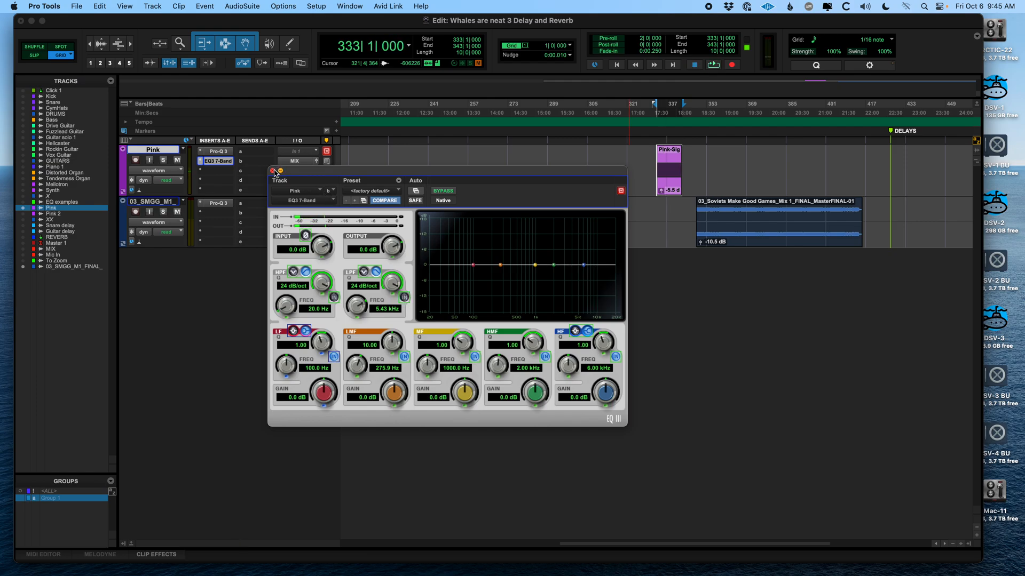
left_click(271, 172)
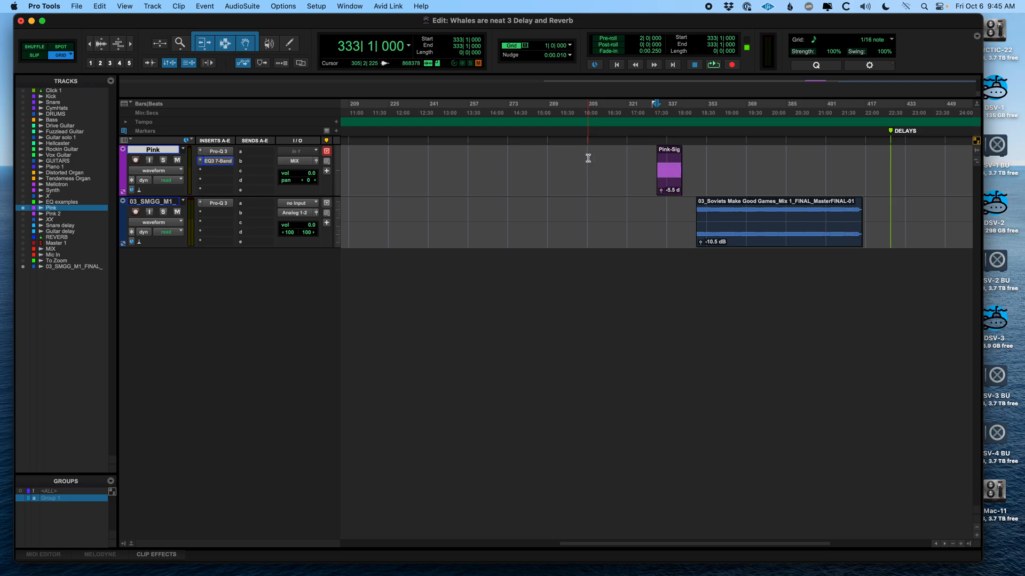